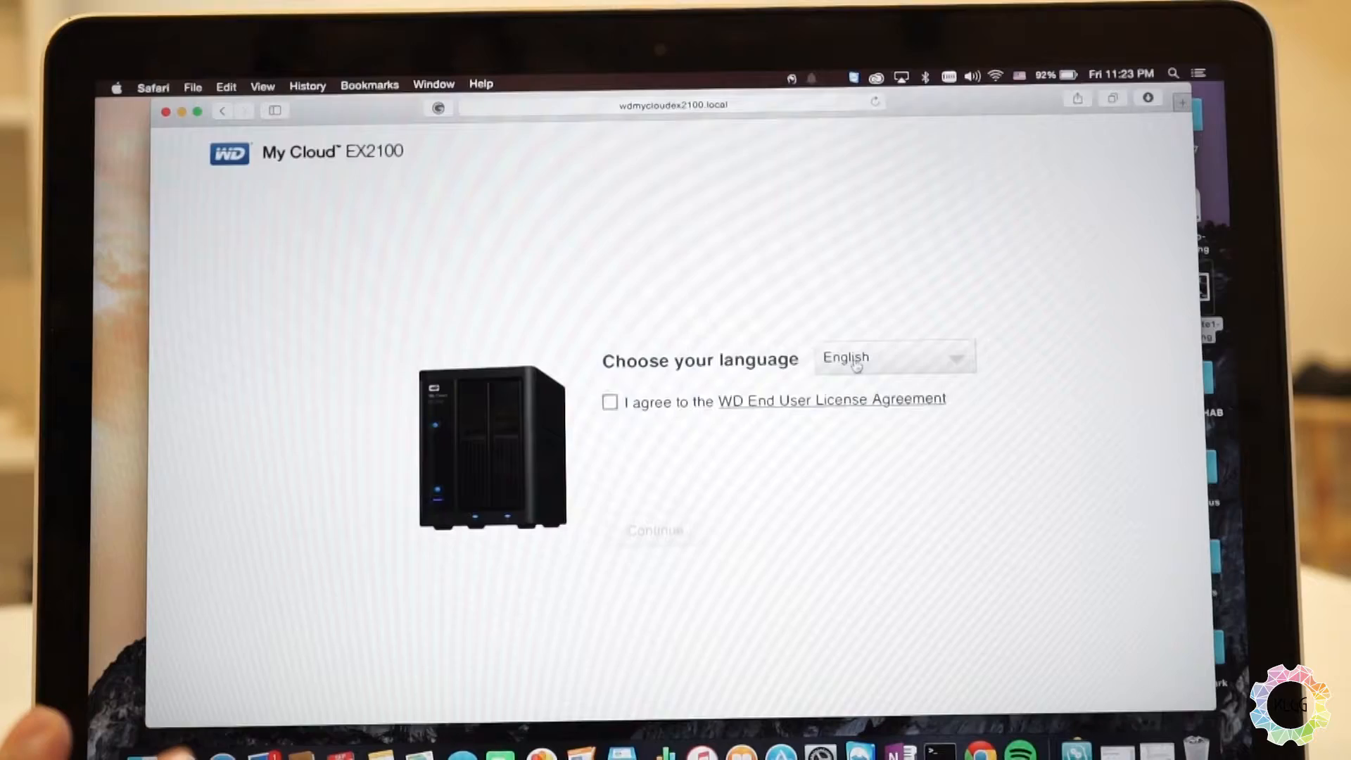
Step: Keep English as the language, accept the WD End User License Agreement, and continue
{"action": "left_click", "coordinate": [894, 357]}
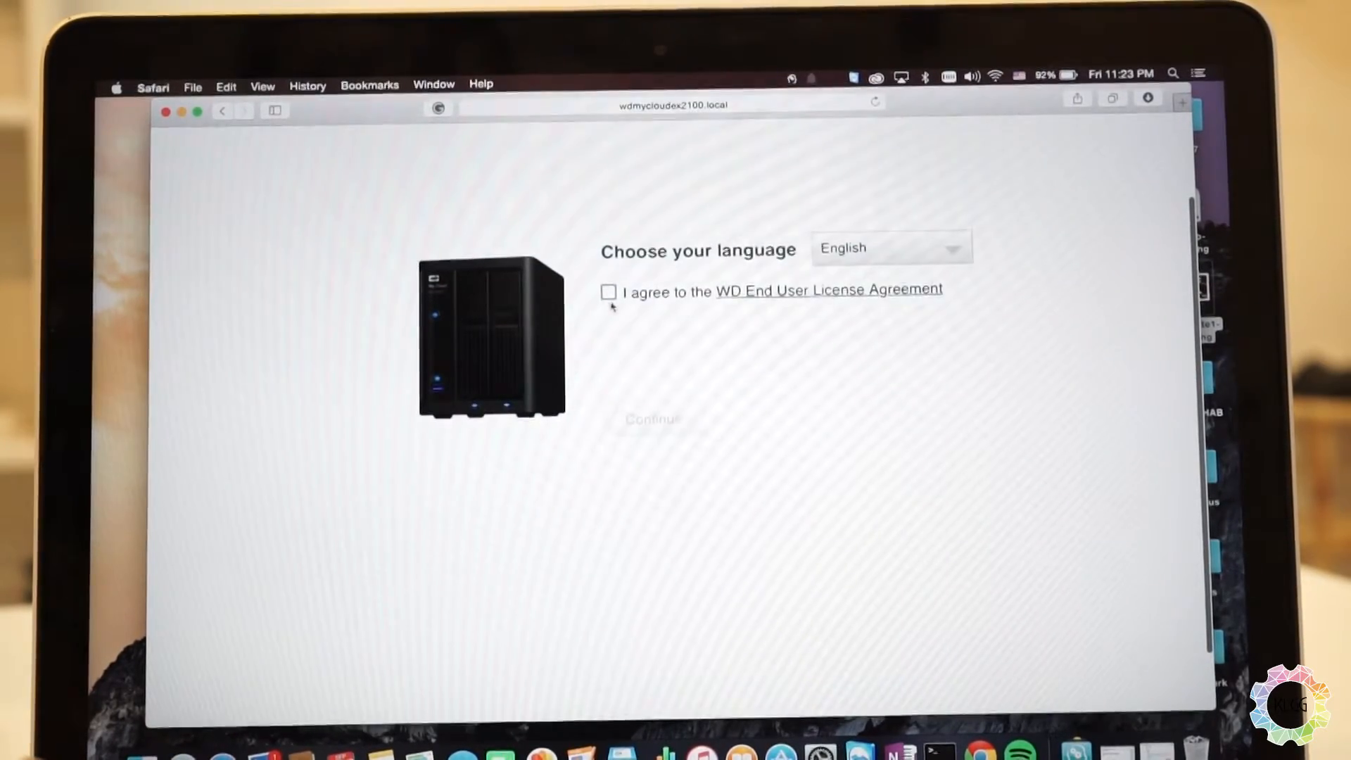
{"action": "left_click", "coordinate": [608, 292]}
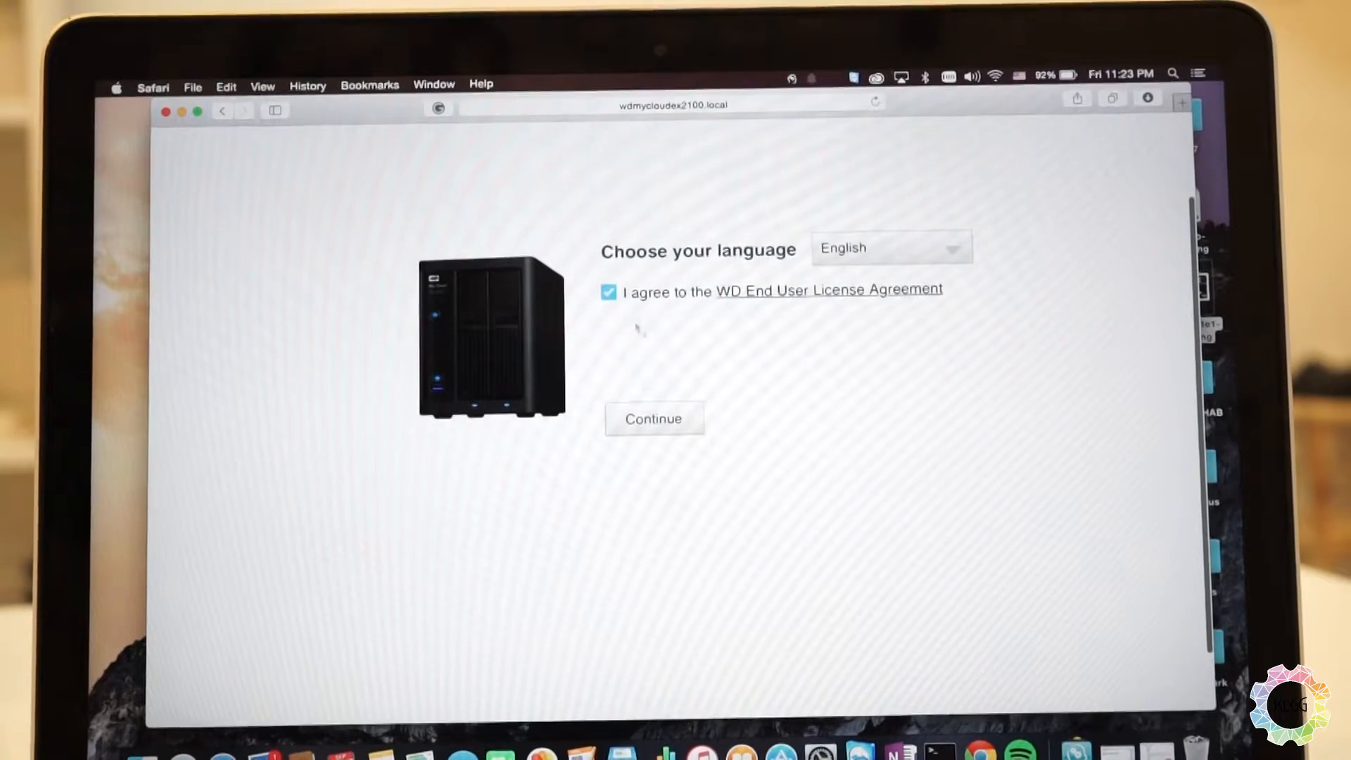
{"action": "left_click", "coordinate": [653, 417]}
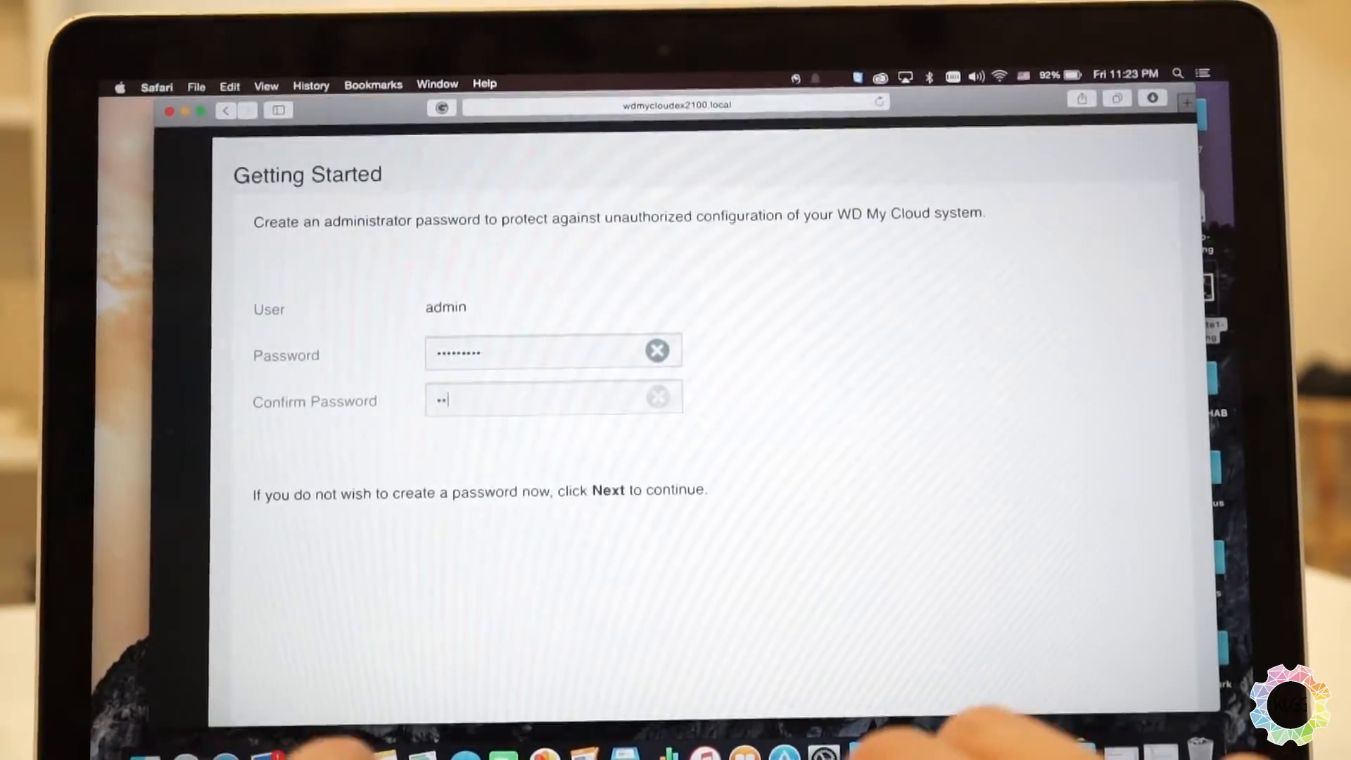
Step: Enter the admin password, re-enter it after the validation error, and submit it
{"action": "type", "text": "••••••••"}
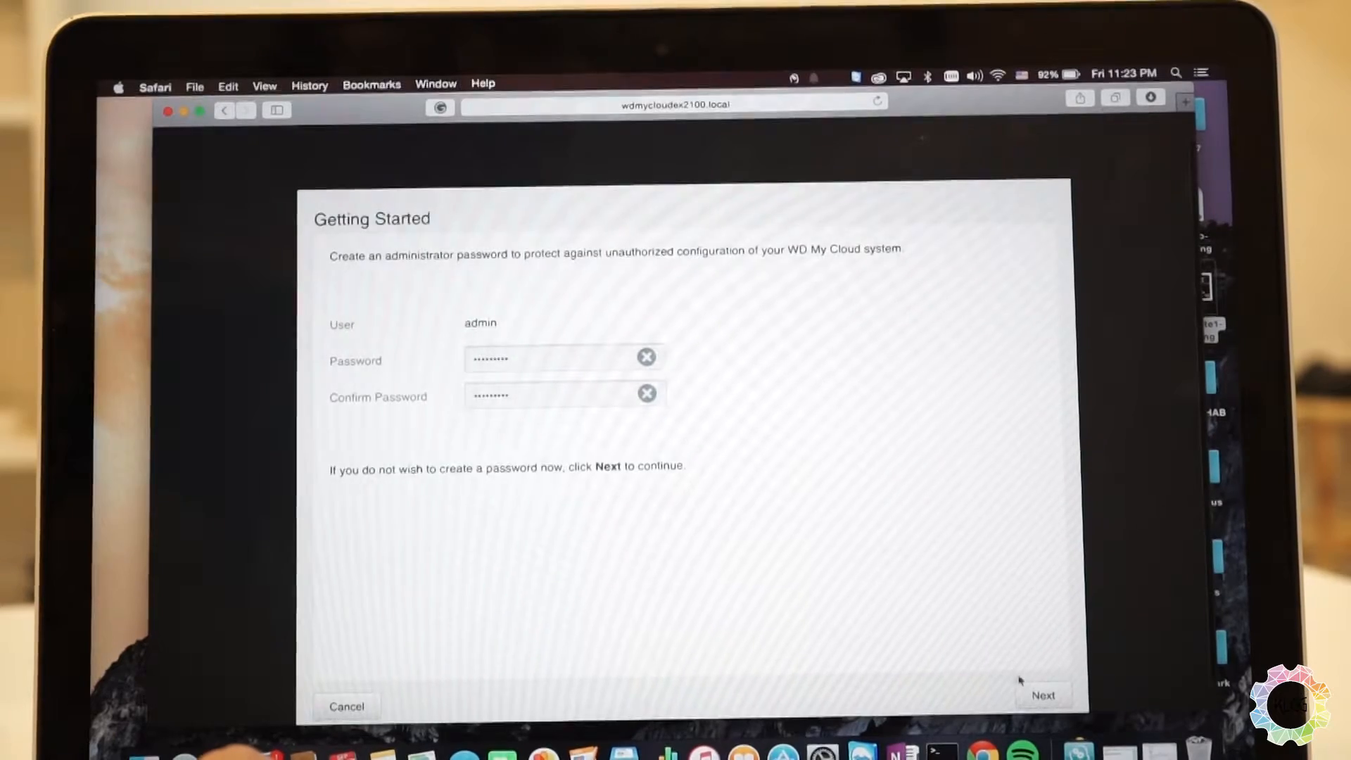
{"action": "left_click", "coordinate": [566, 357]}
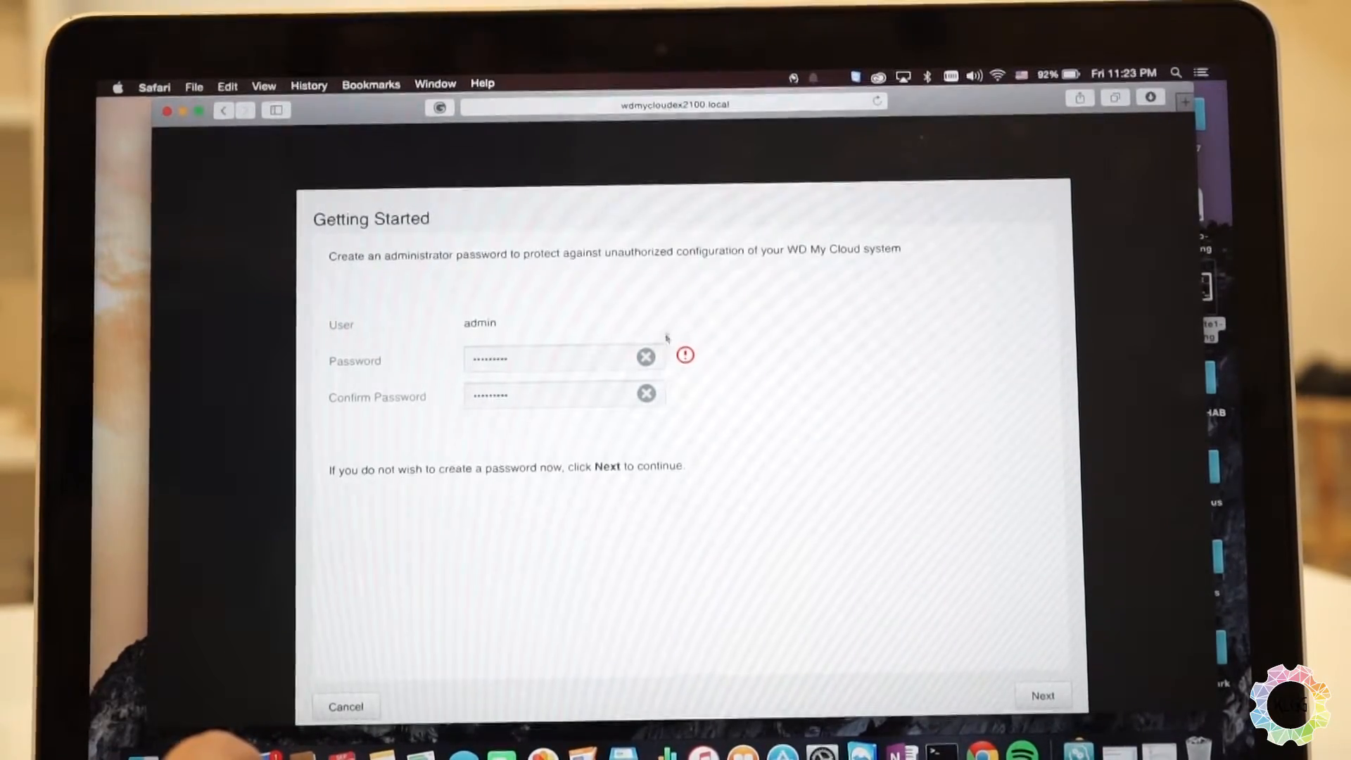
{"action": "mouse_move", "coordinate": [686, 357]}
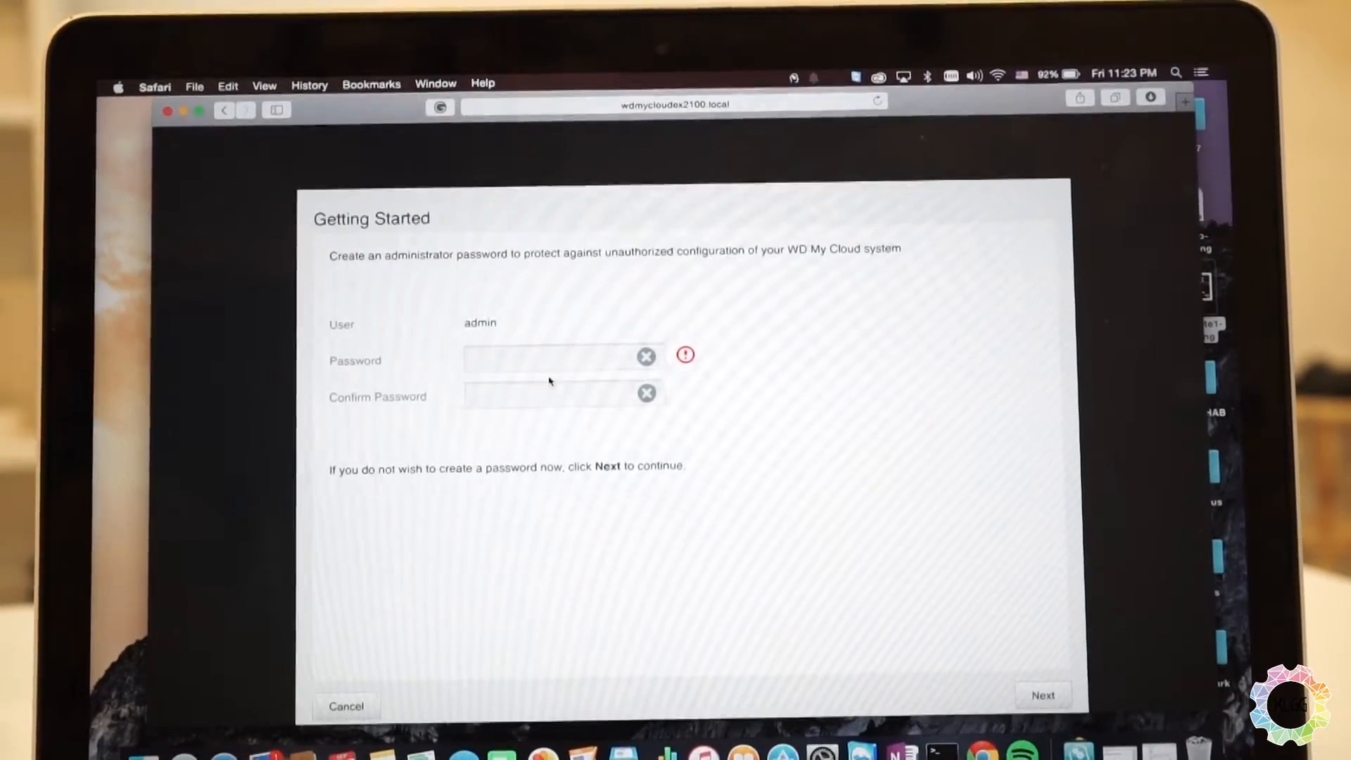
{"action": "left_click", "coordinate": [552, 358]}
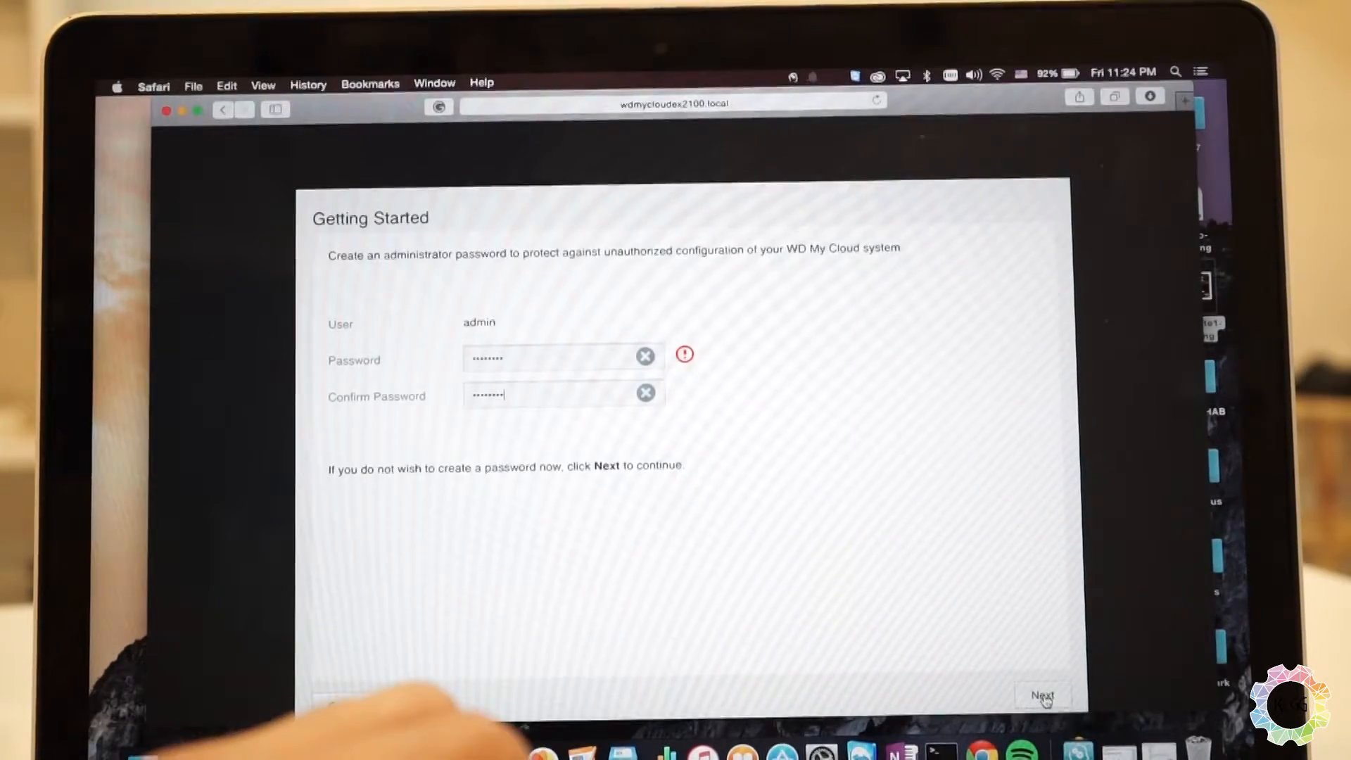
{"action": "left_click", "coordinate": [1045, 697]}
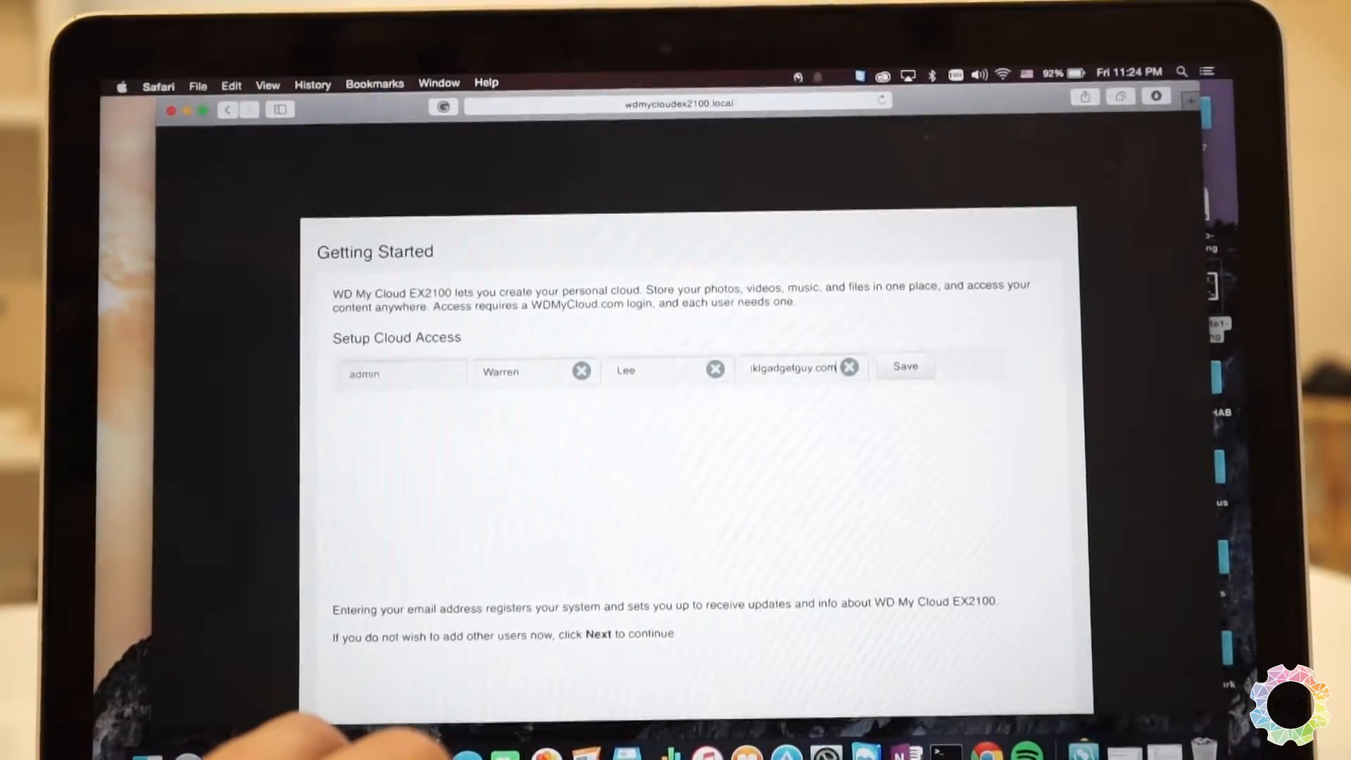
Step: Save the admin's cloud access login with first name, last name and email
{"action": "left_click", "coordinate": [905, 367]}
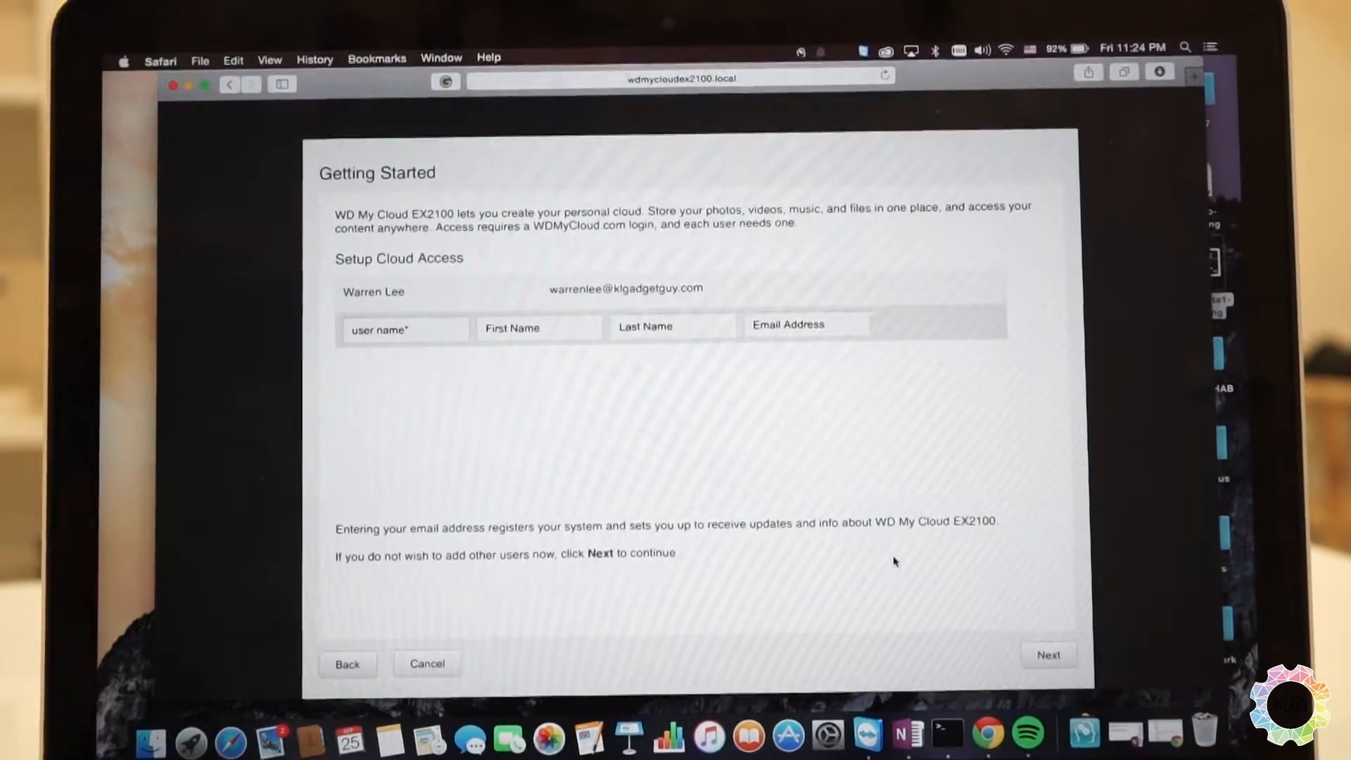
{"action": "left_click", "coordinate": [1049, 655]}
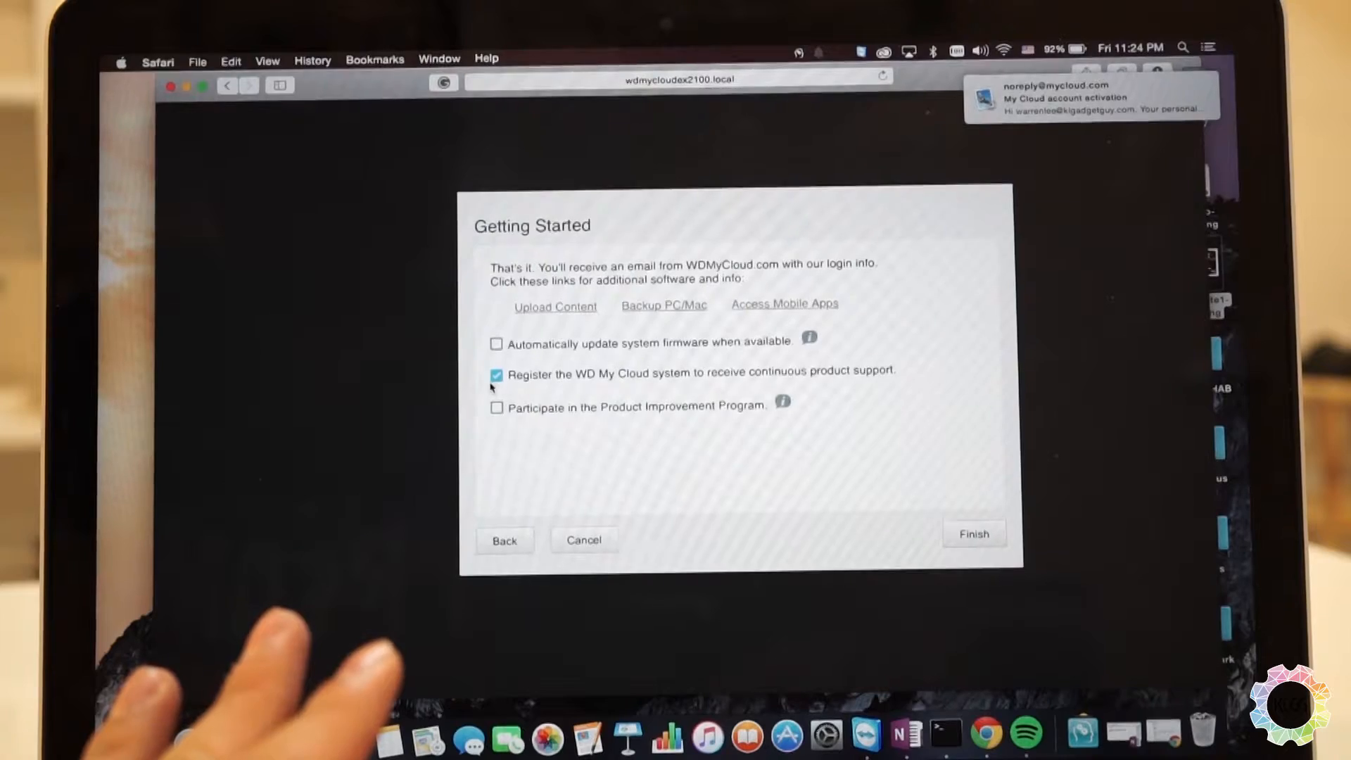
Step: Finish the setup wizard to reach Home showing 5.94 TB capacity and one user
{"action": "left_click", "coordinate": [496, 374]}
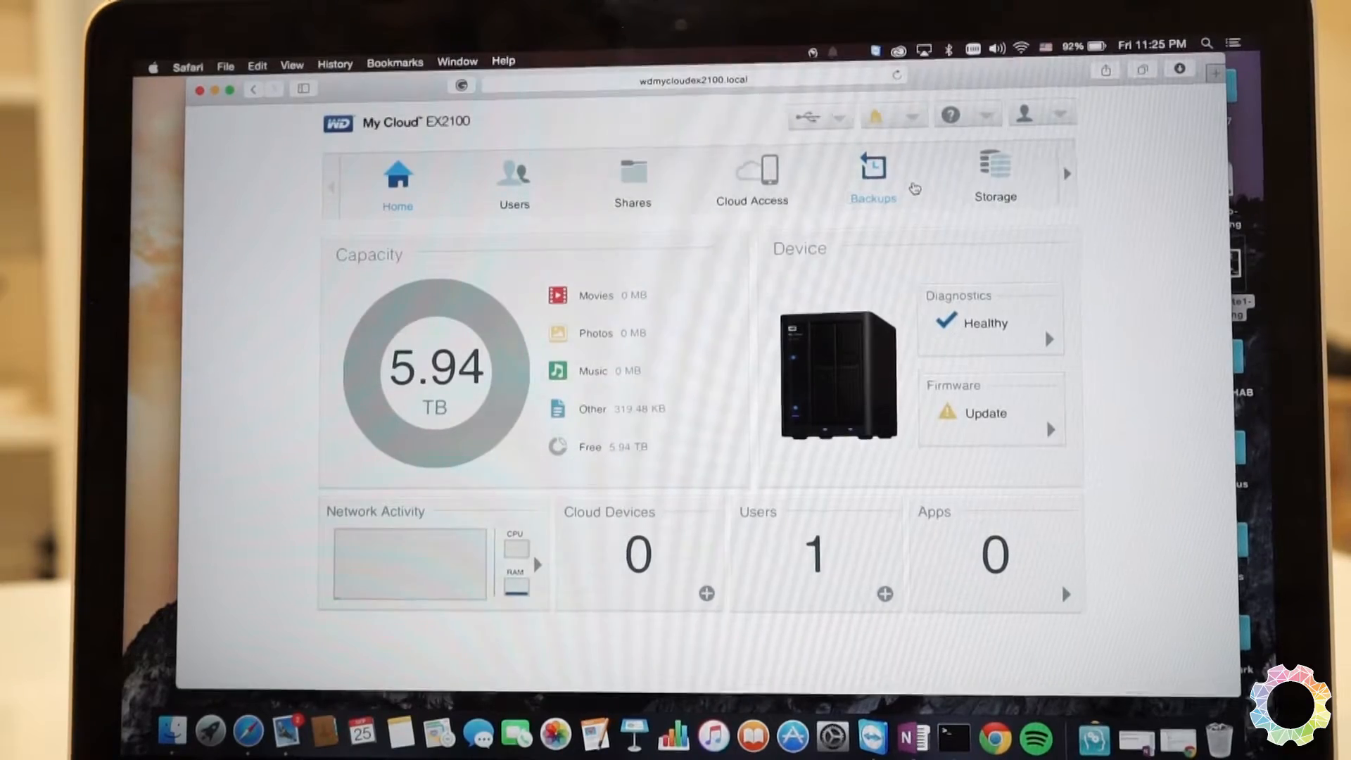
Step: Tour the USB, Remote, Cloud and Camera Backups pages, then view the 5.94 TB RAID 1 storage
{"action": "left_click", "coordinate": [873, 169]}
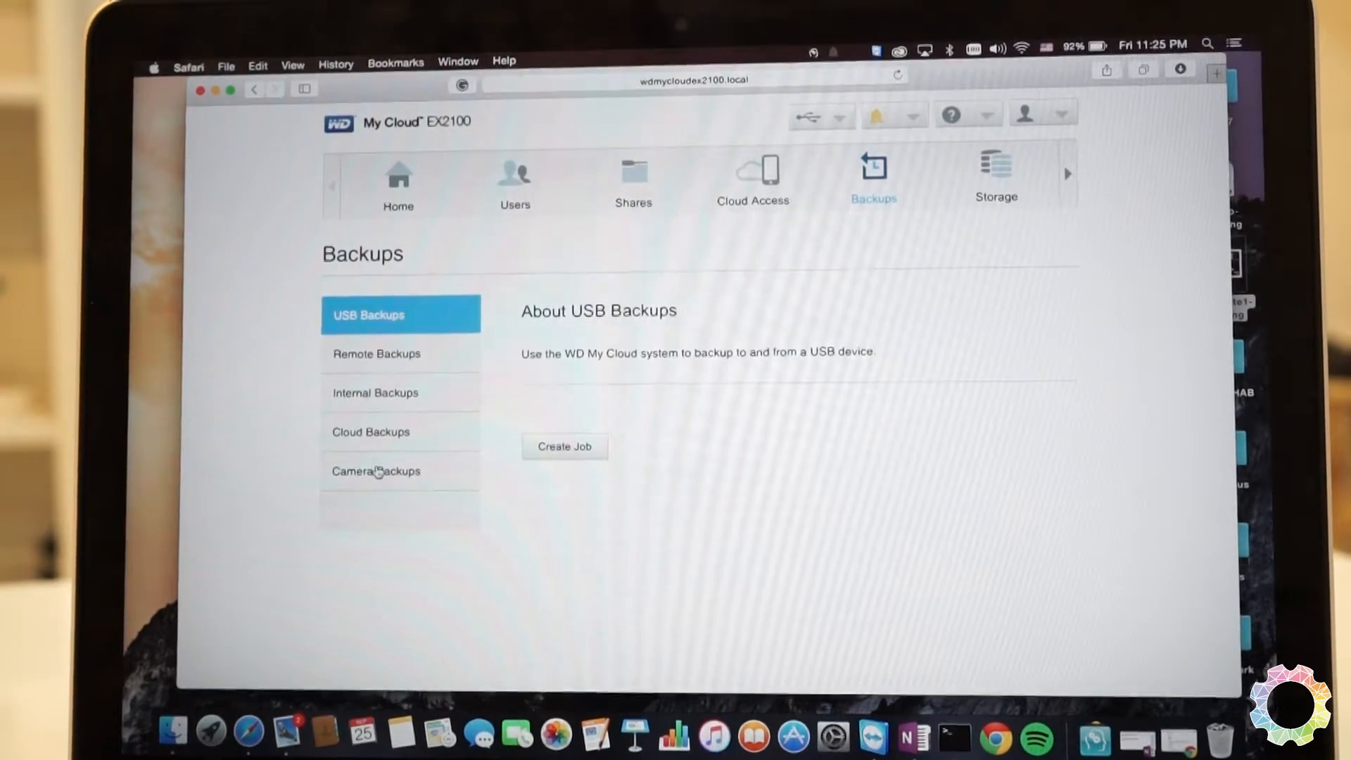
{"action": "left_click", "coordinate": [376, 353]}
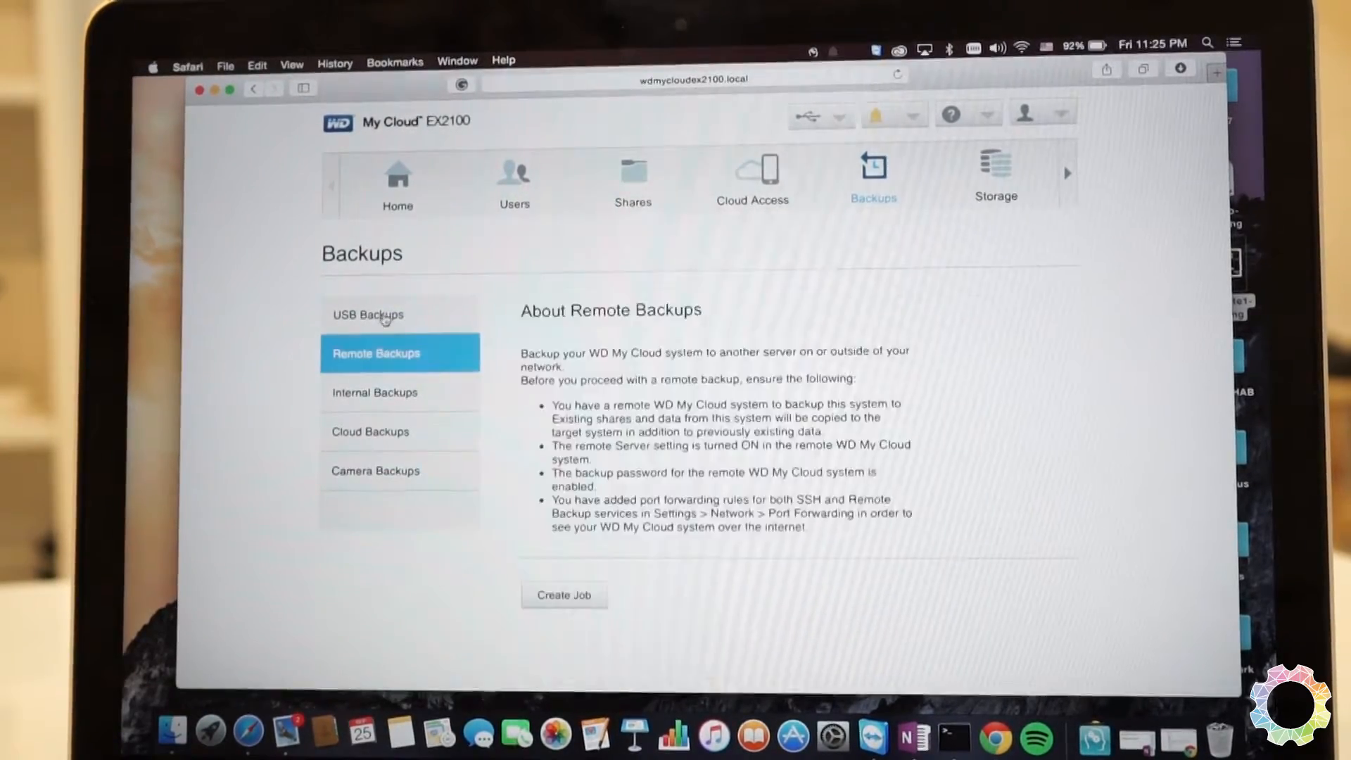
{"action": "left_click", "coordinate": [374, 471]}
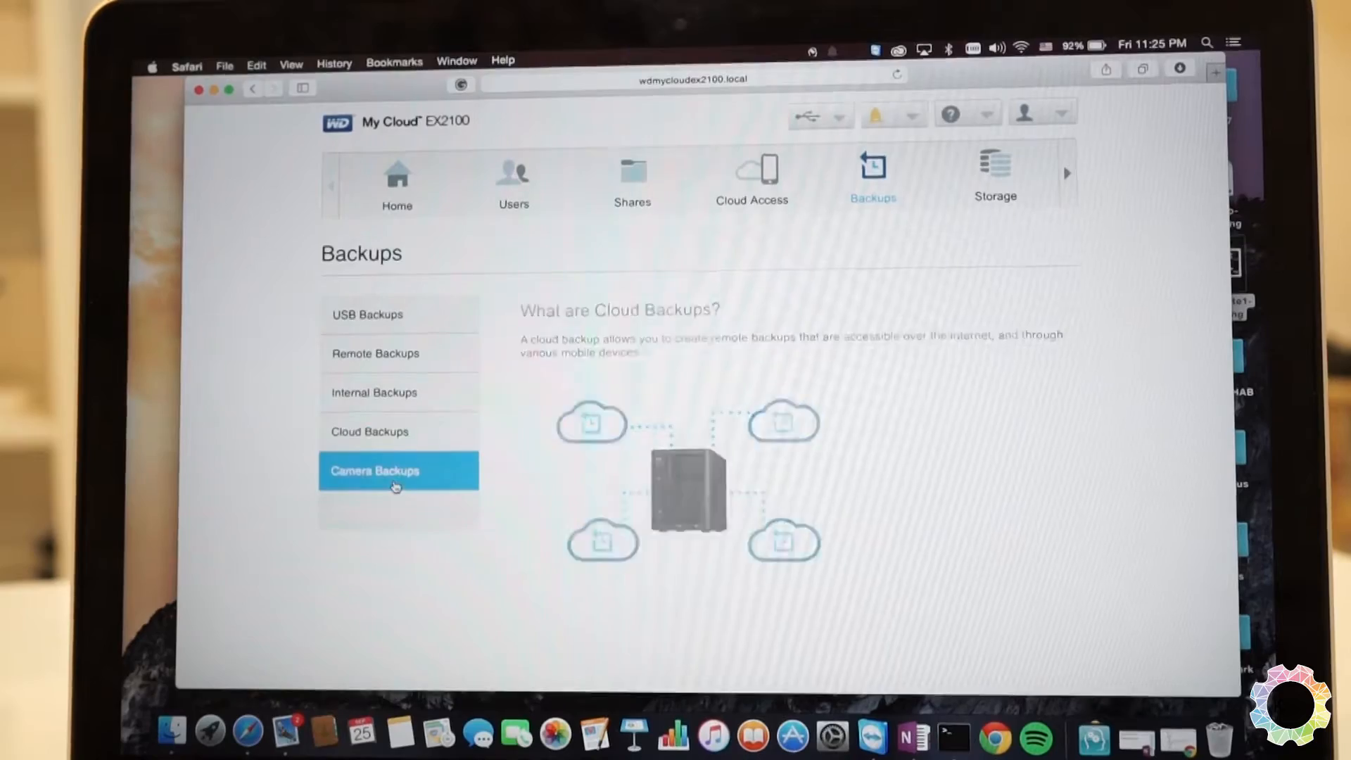
{"action": "left_click", "coordinate": [396, 472]}
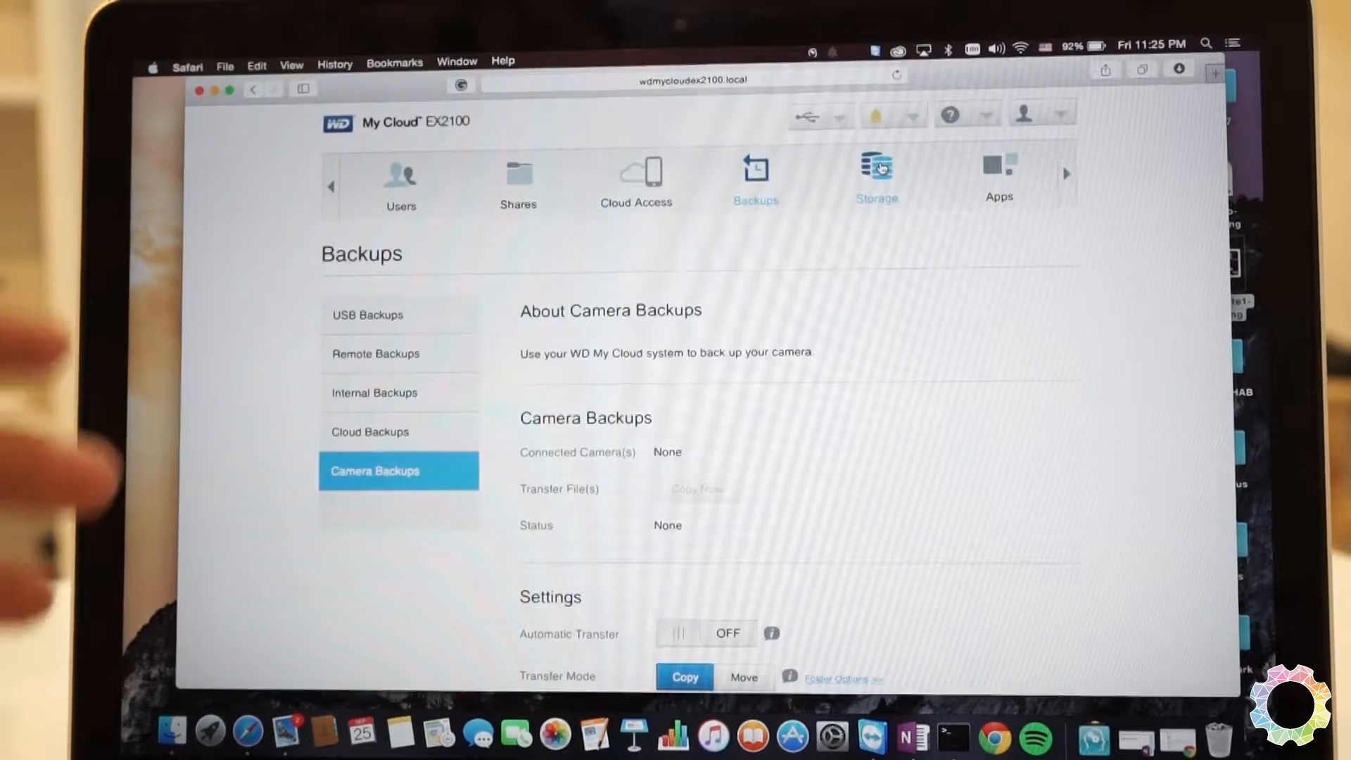
{"action": "left_click", "coordinate": [876, 167]}
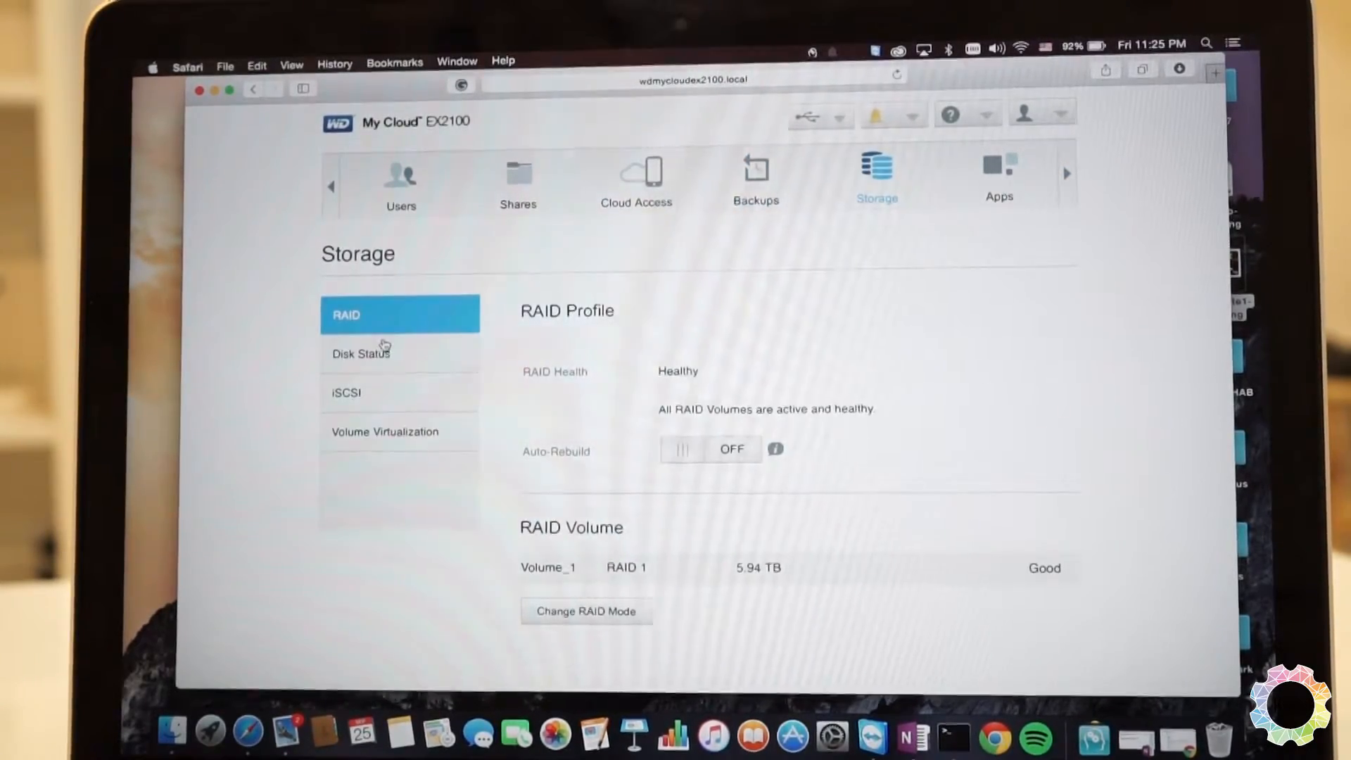
{"action": "mouse_move", "coordinate": [466, 346]}
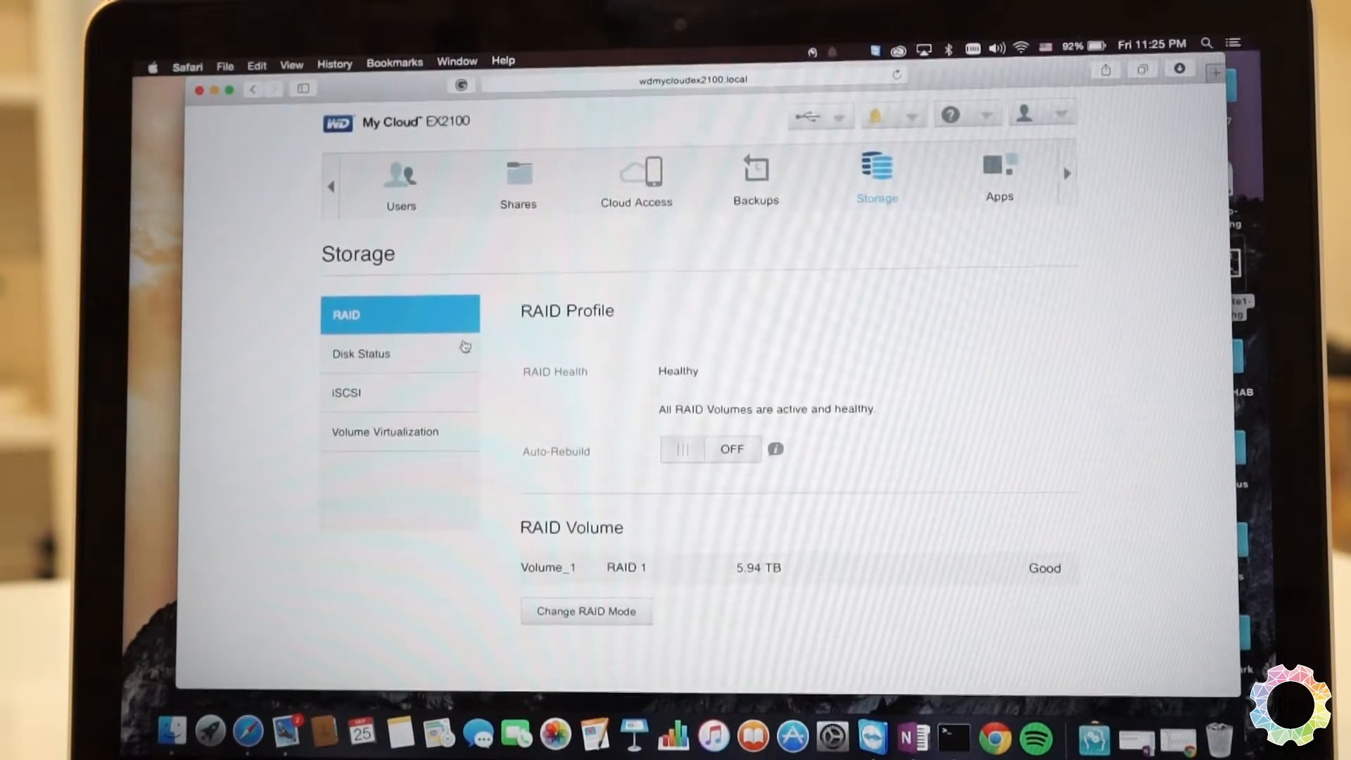
{"action": "mouse_move", "coordinate": [602, 396]}
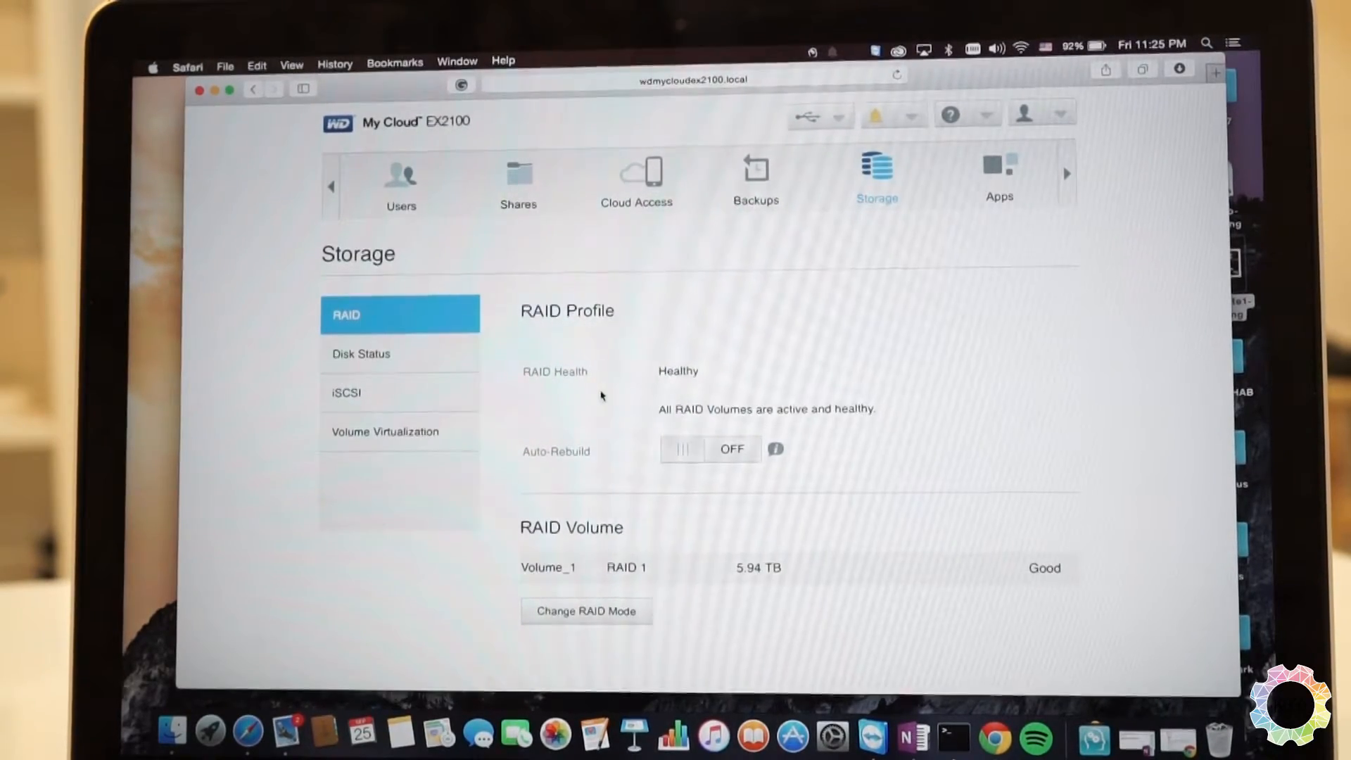
Step: Check S.M.A.R.T. health of both 6 TB drives and view Volume Virtualization
{"action": "left_click", "coordinate": [360, 354]}
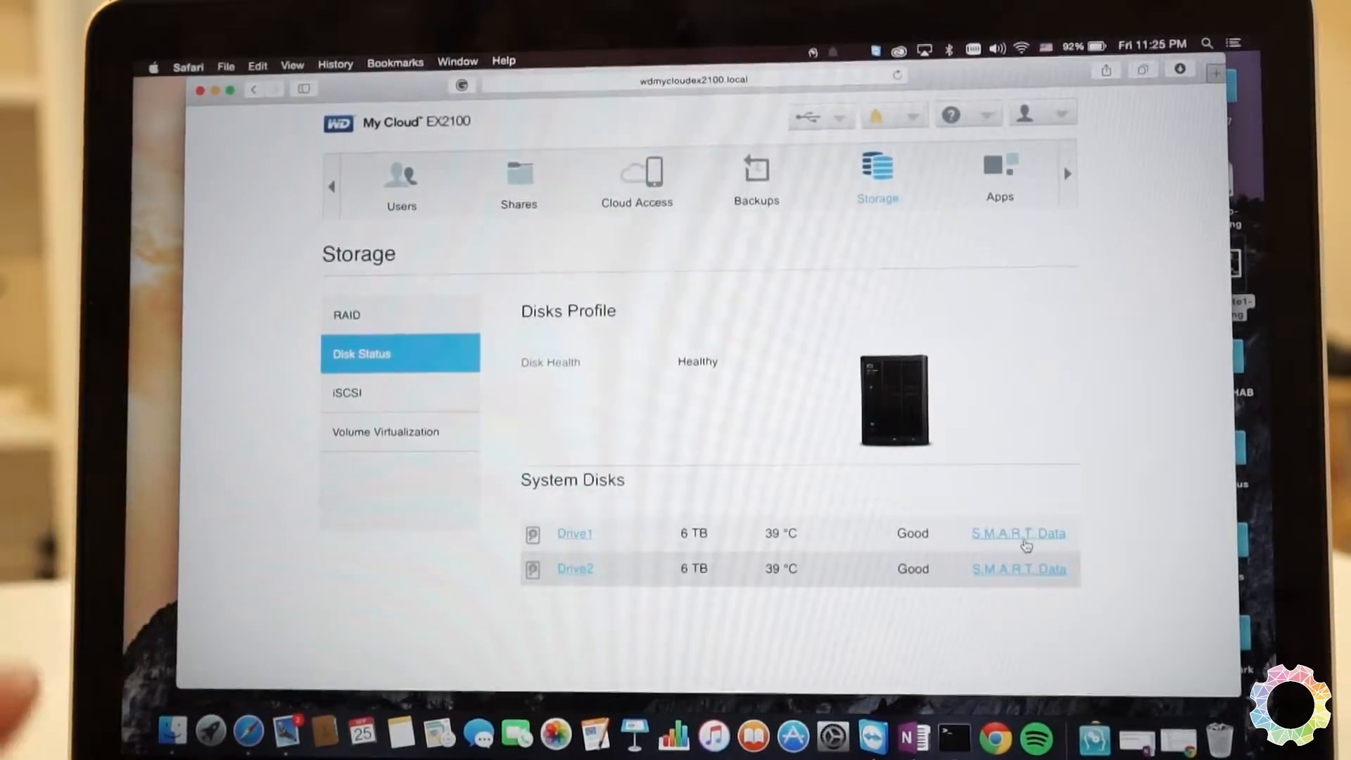
{"action": "left_click", "coordinate": [1018, 533]}
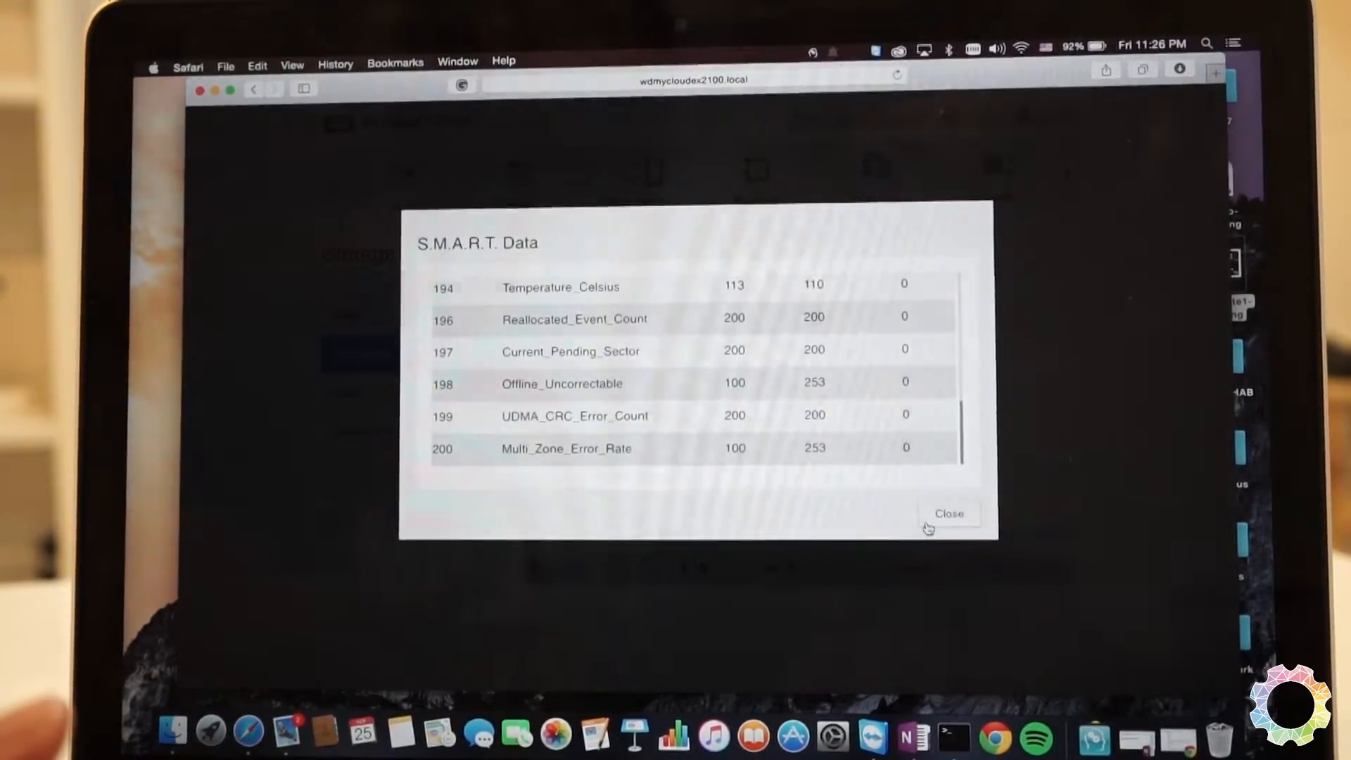
{"action": "left_click", "coordinate": [948, 514]}
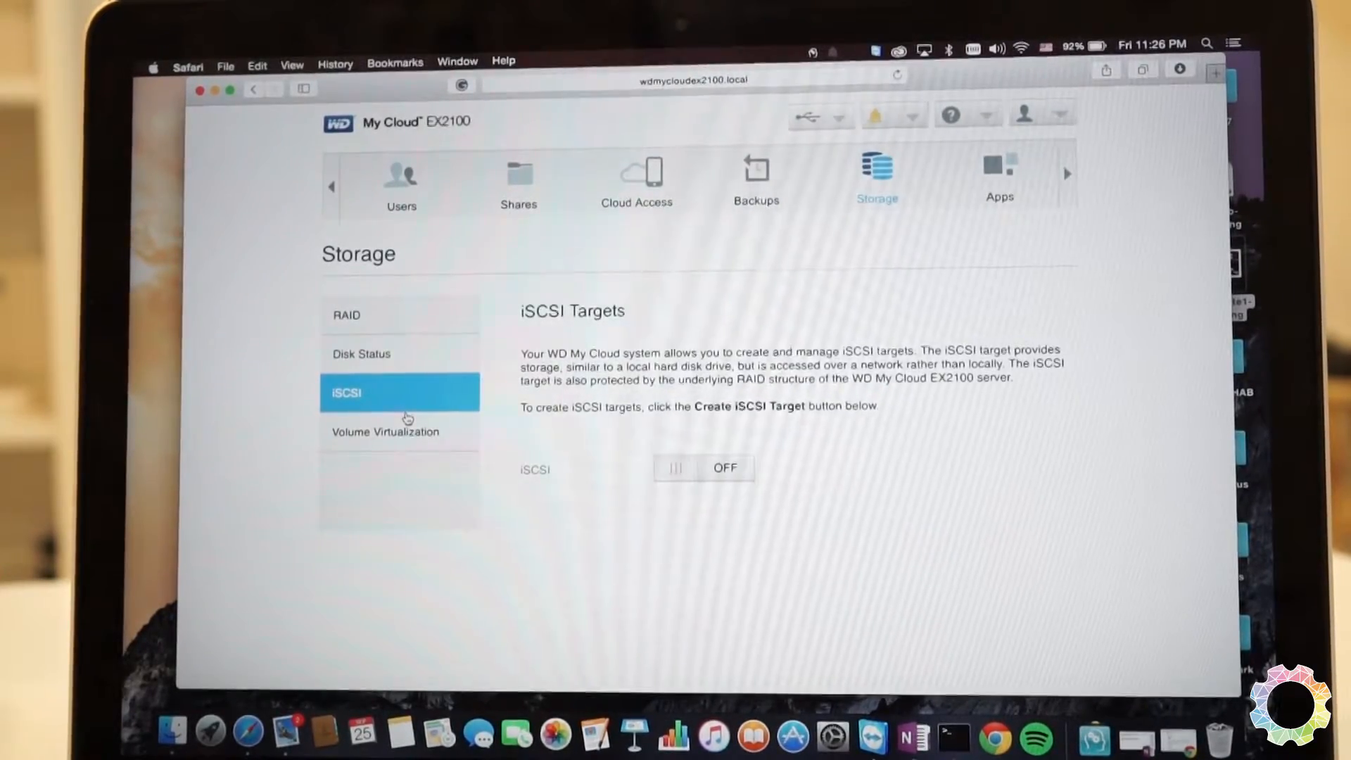
{"action": "left_click", "coordinate": [385, 432]}
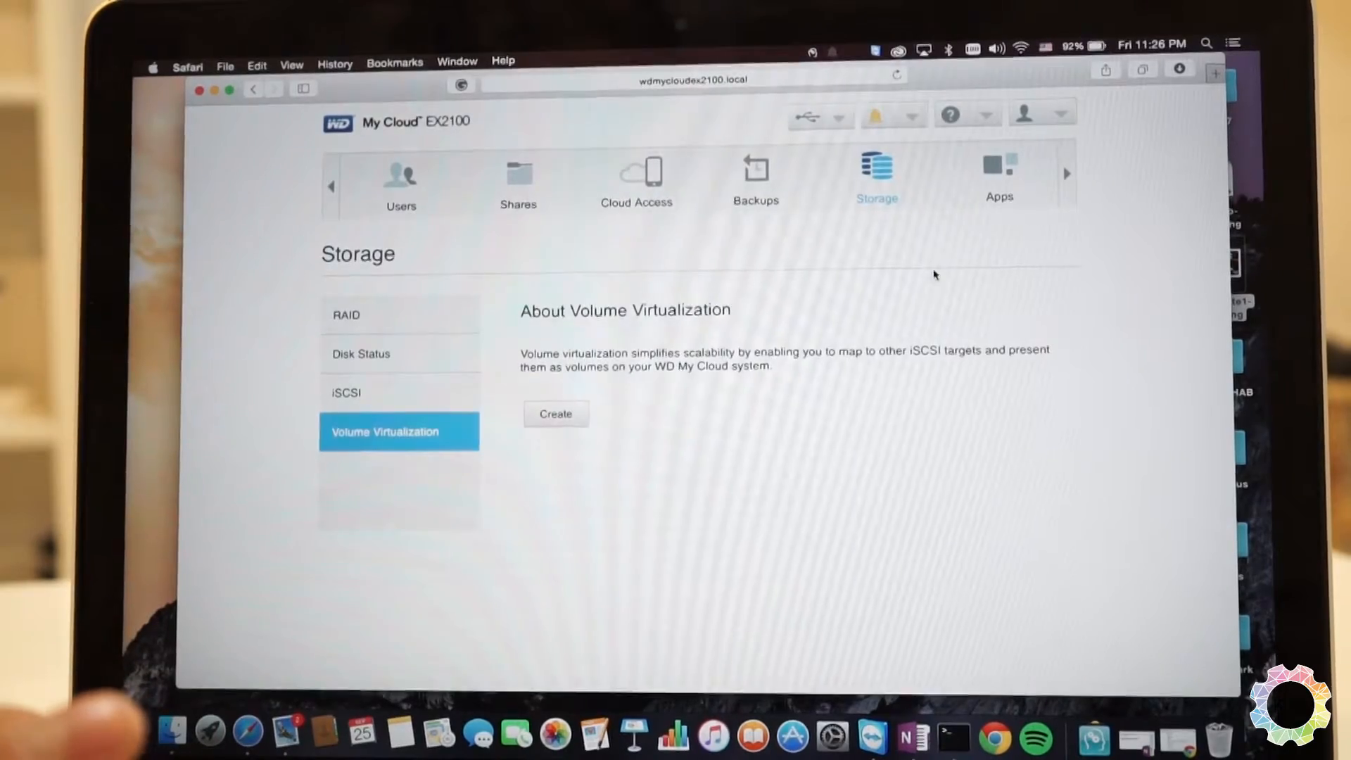
{"action": "left_click", "coordinate": [999, 165]}
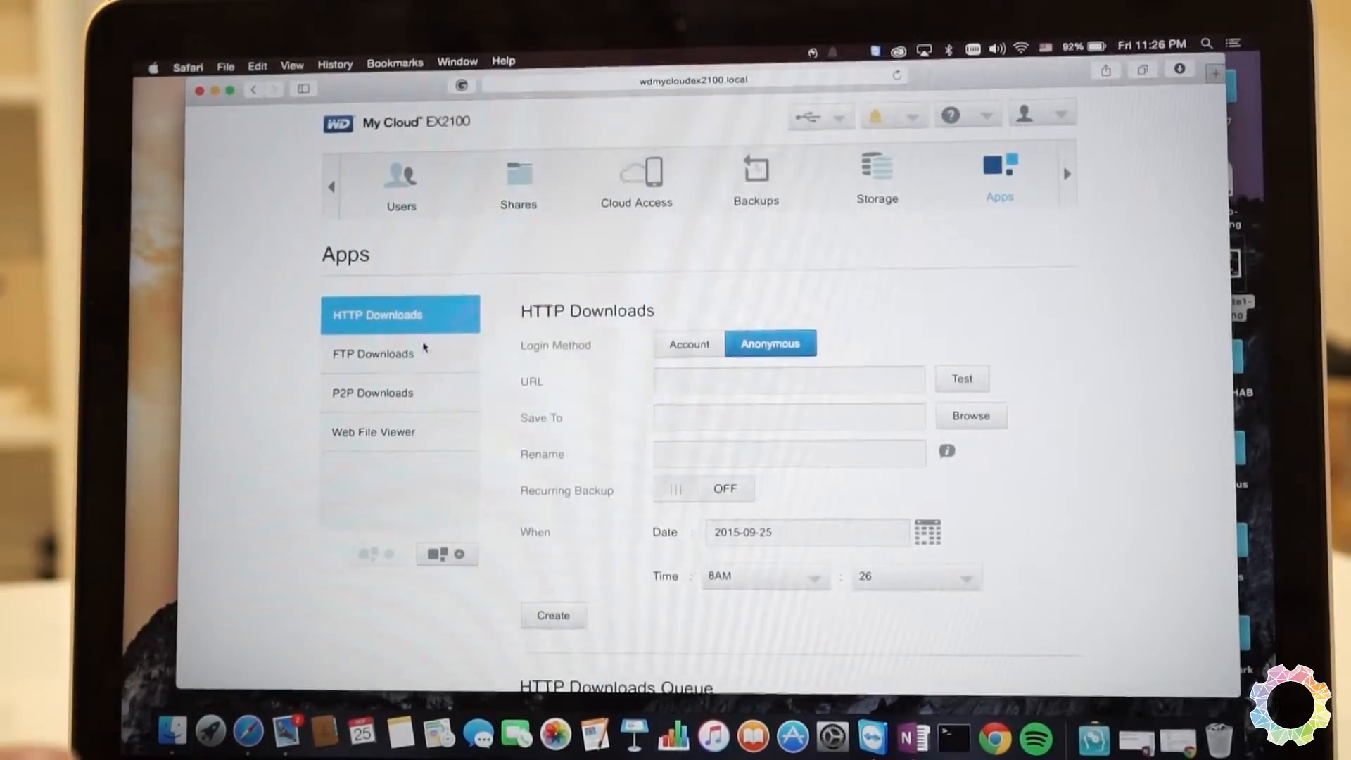
Step: View disabled P2P Downloads and the Web File Viewer's Public, SmartWare and TimeMachineBackup shares
{"action": "left_click", "coordinate": [371, 393]}
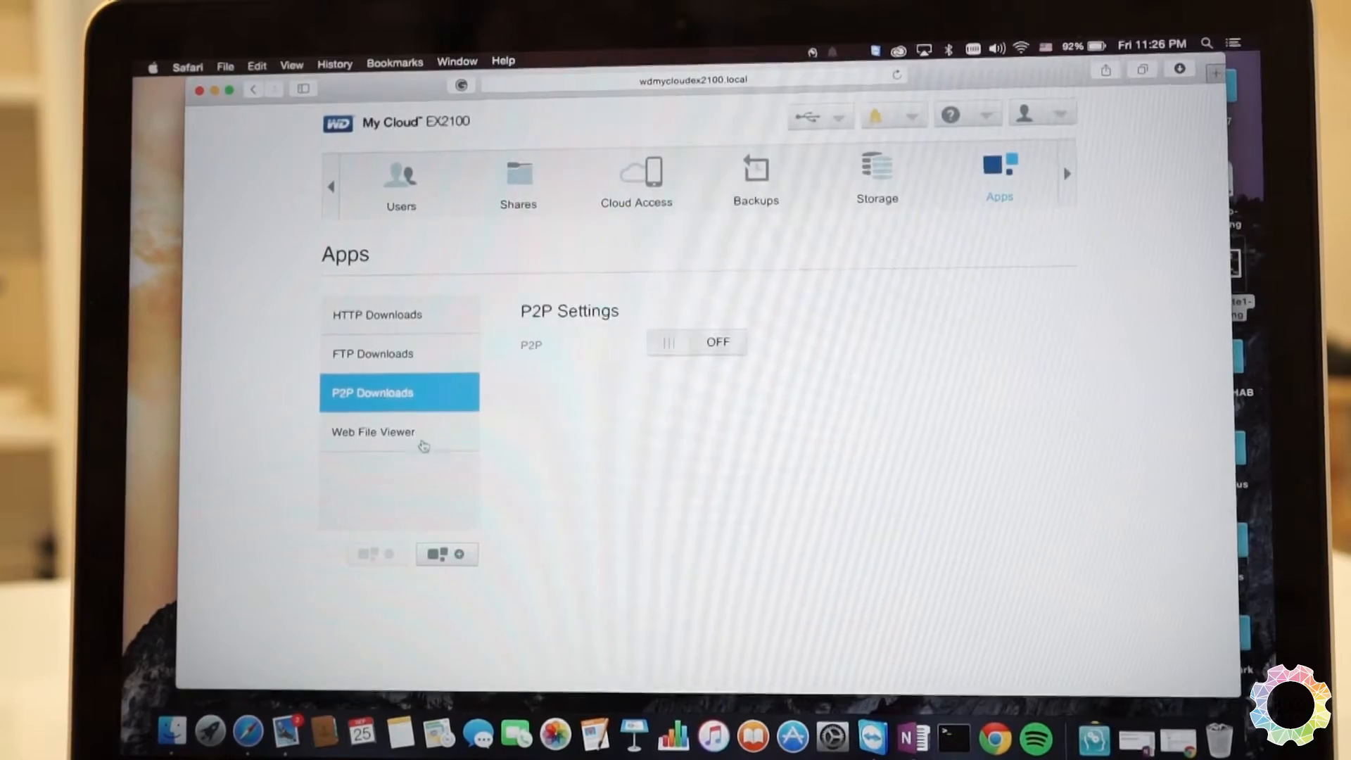
{"action": "left_click", "coordinate": [373, 432]}
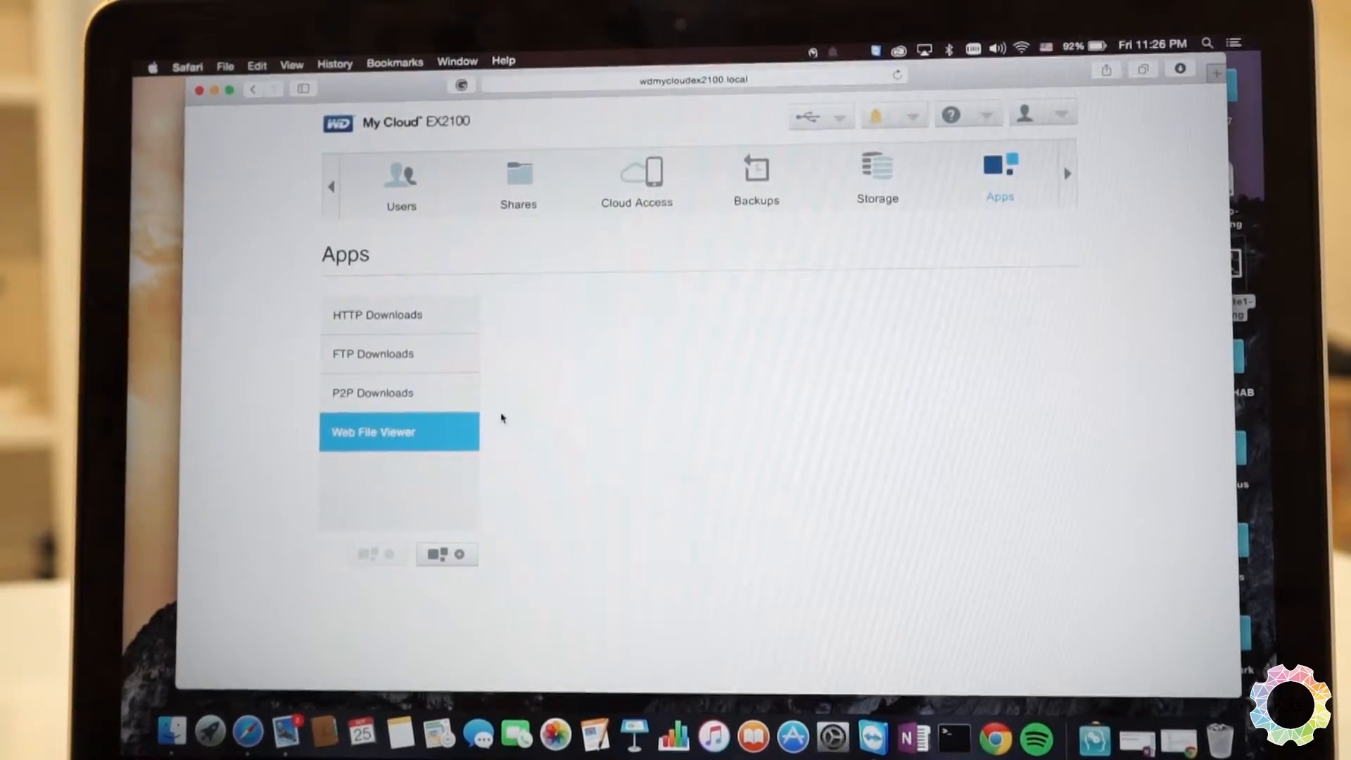
{"action": "left_click", "coordinate": [373, 432]}
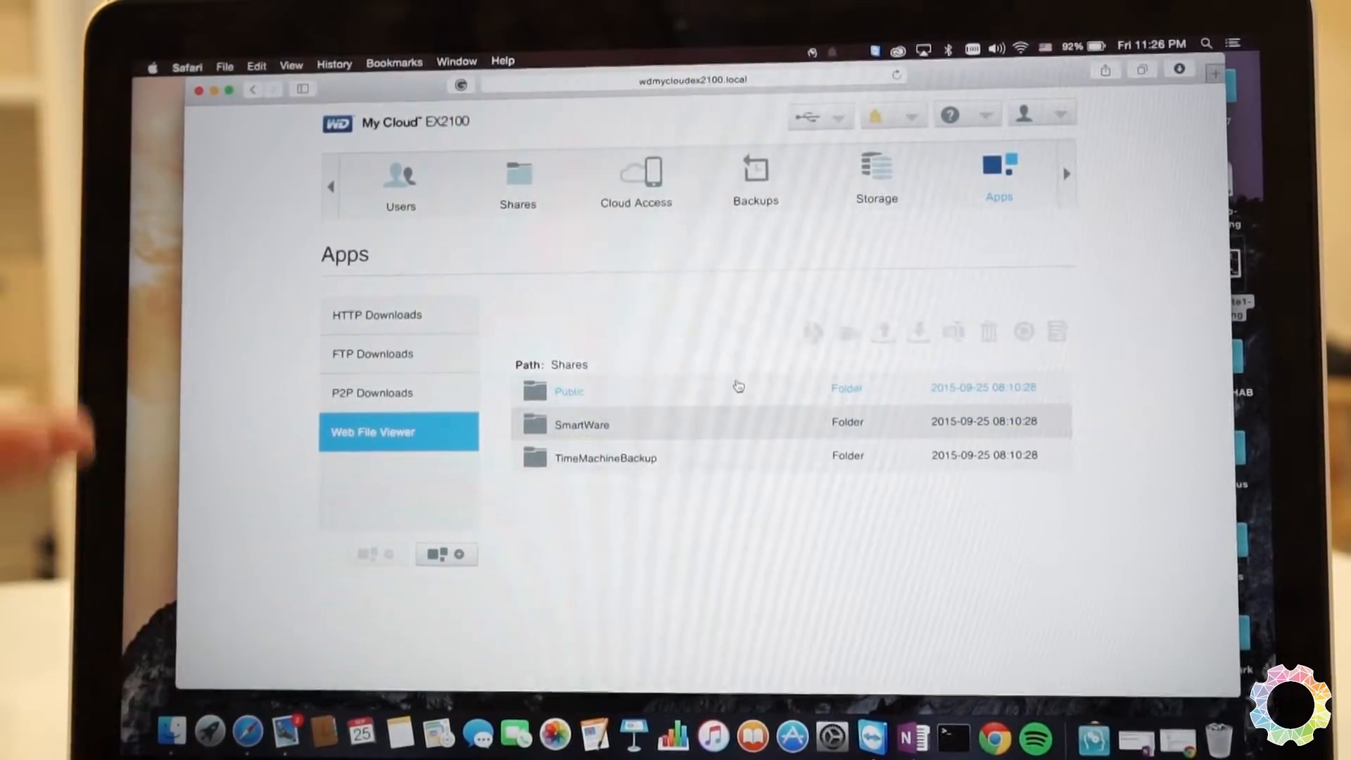
{"action": "left_click", "coordinate": [1065, 173]}
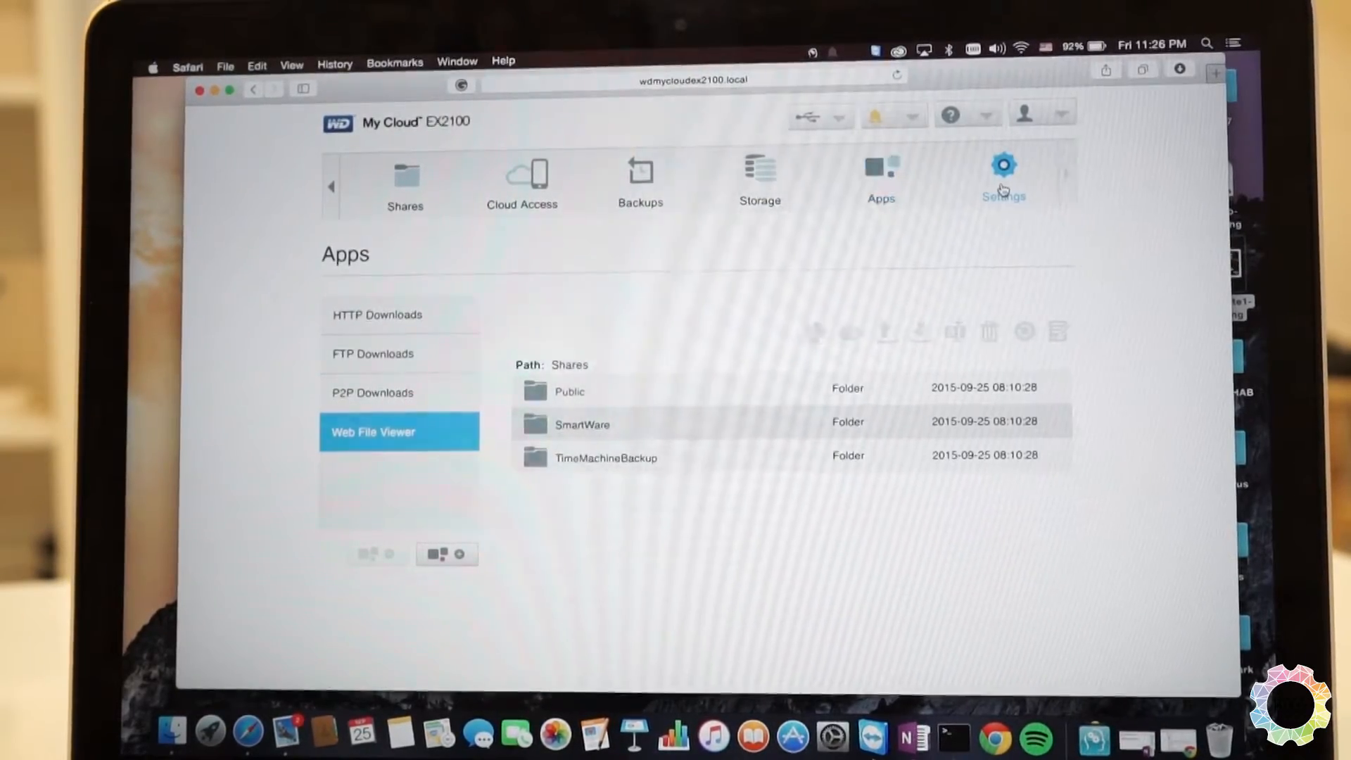
Step: Scroll through the general and network settings pages
{"action": "left_click", "coordinate": [1003, 166]}
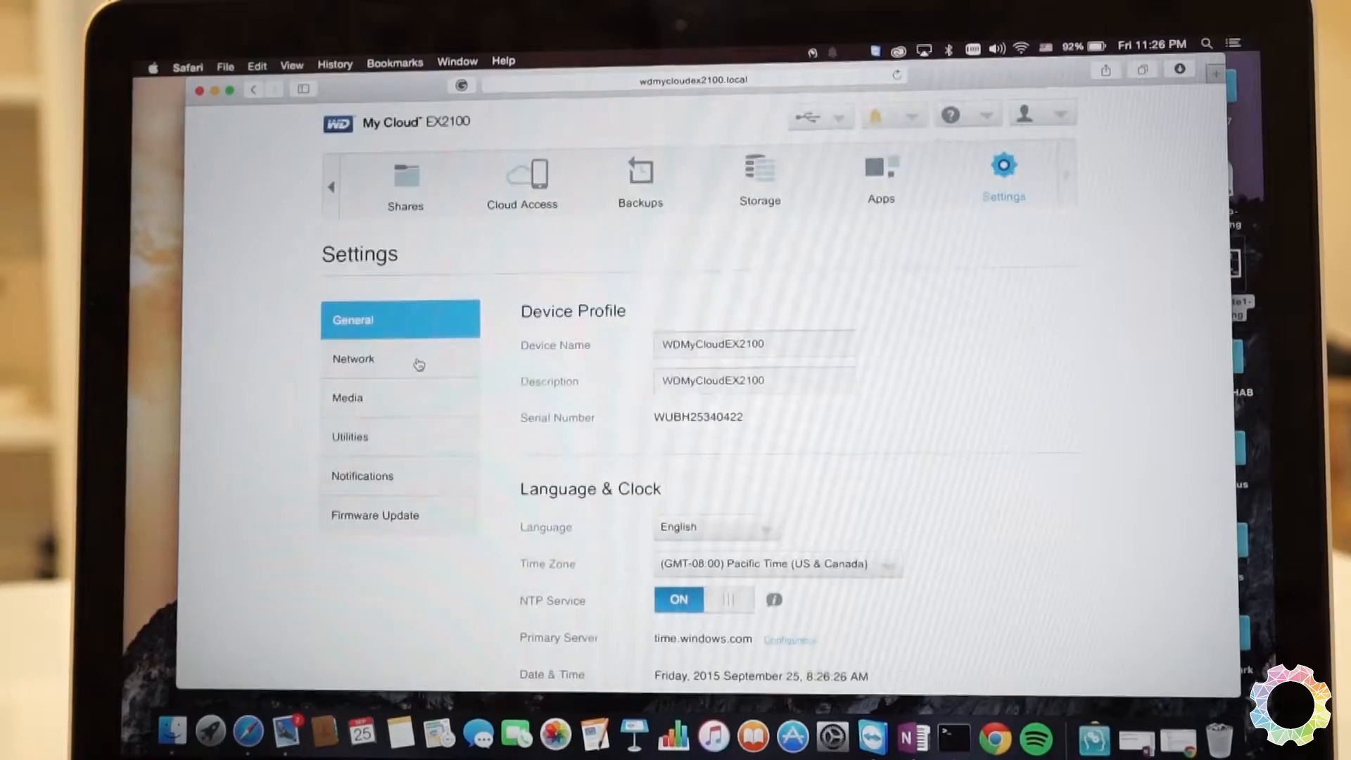
{"action": "scroll", "scroll_direction": "down", "scroll_amount": 3}
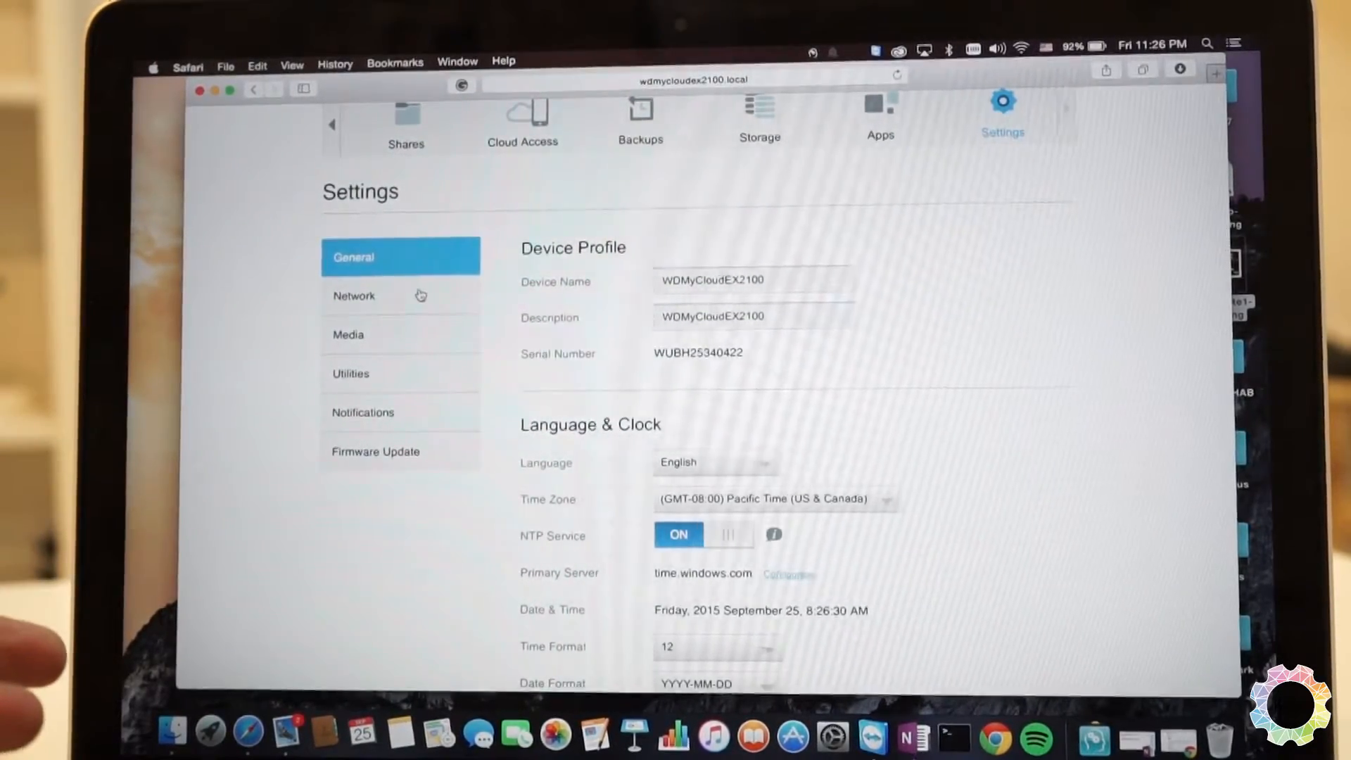
{"action": "left_click", "coordinate": [367, 295]}
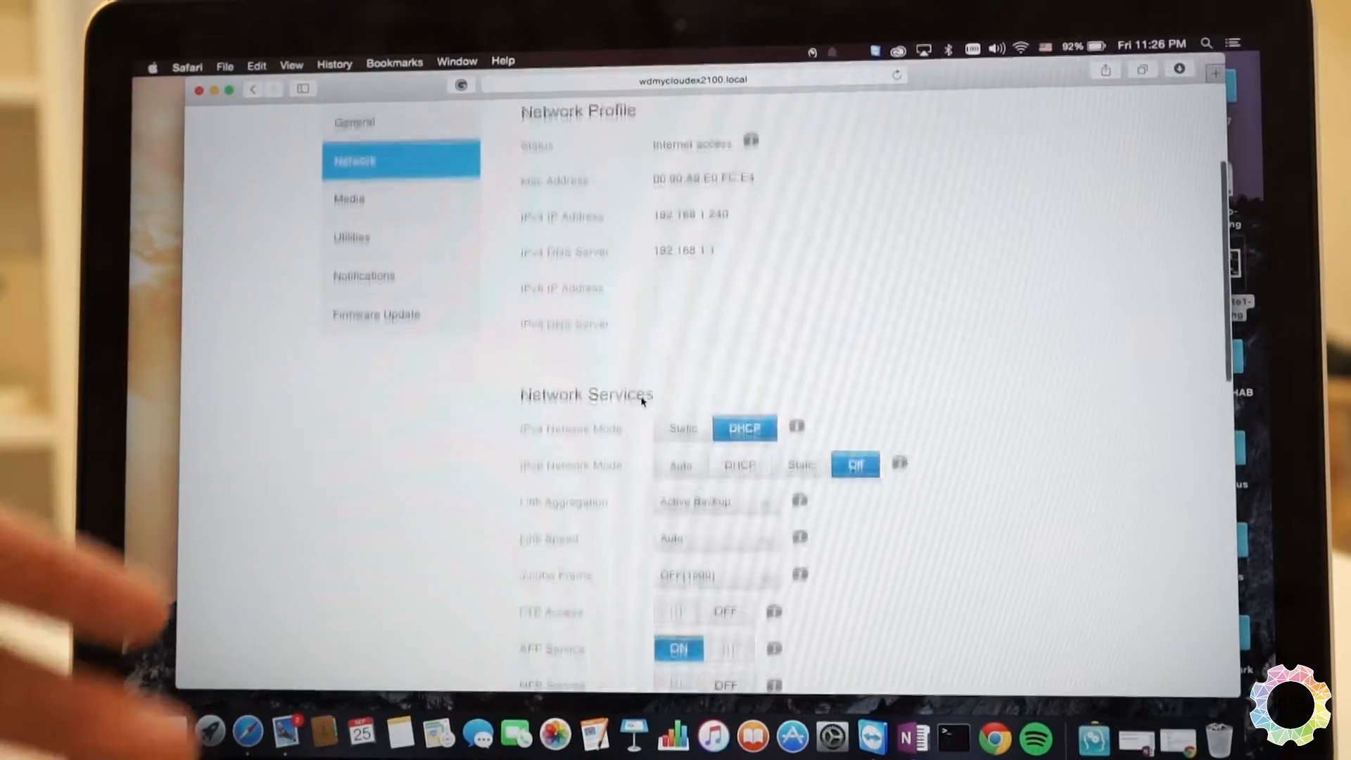
{"action": "scroll", "scroll_direction": "down", "scroll_amount": 3}
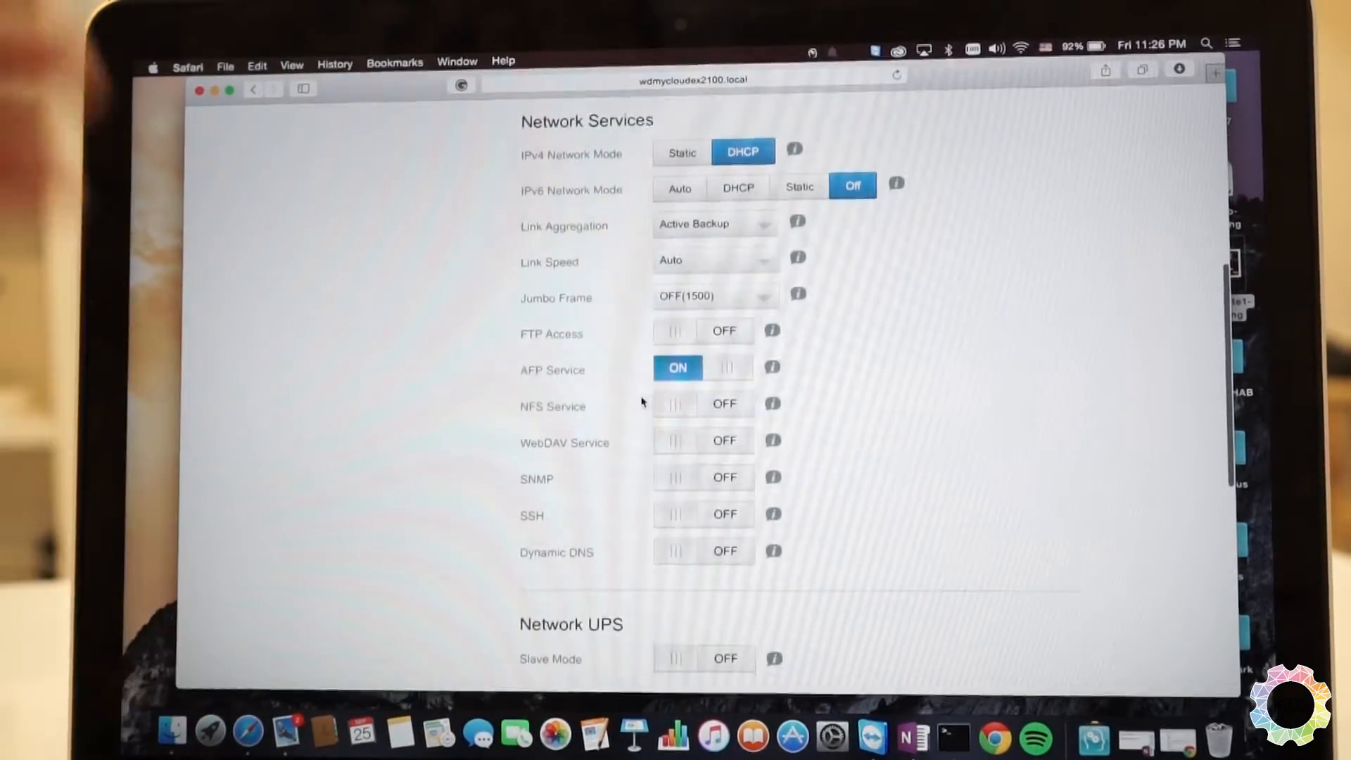
{"action": "scroll", "scroll_direction": "down", "scroll_amount": 3}
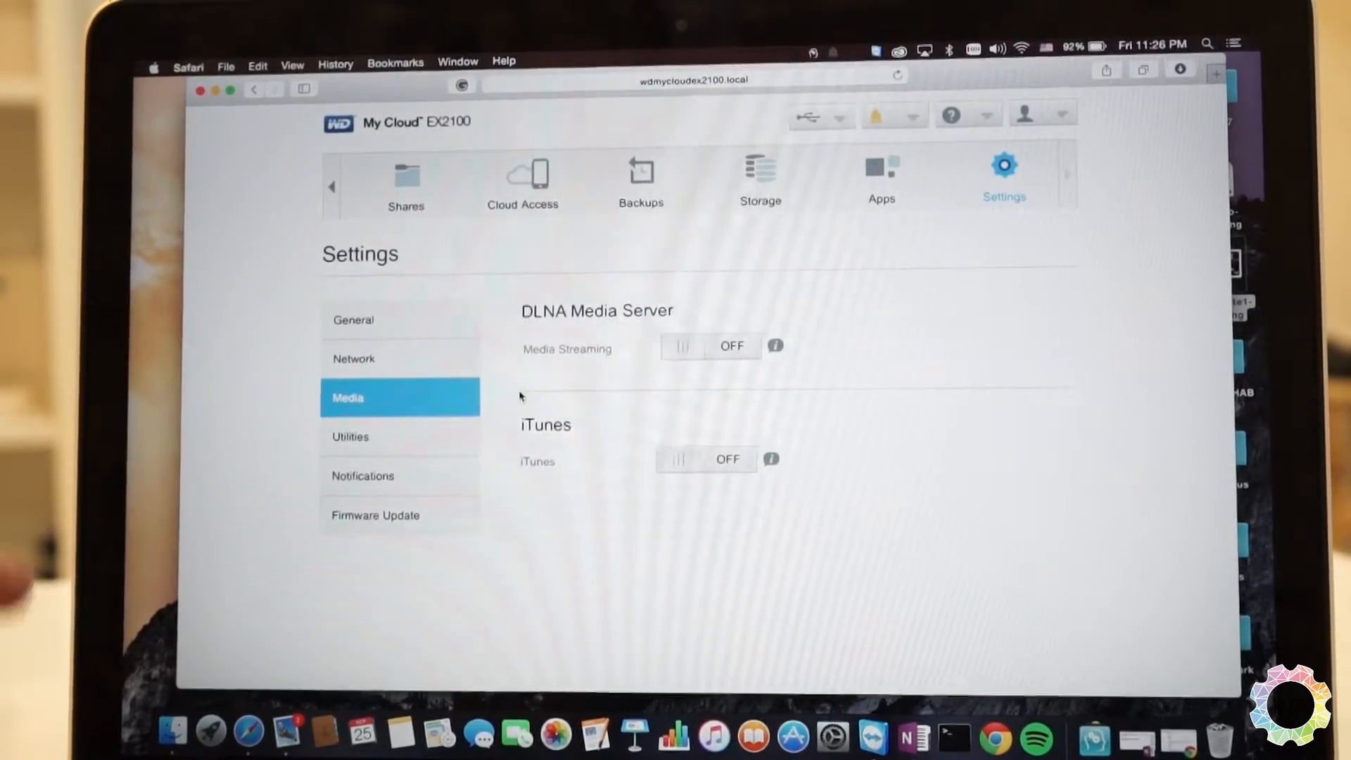
Step: Scroll through the utilities settings page
{"action": "left_click", "coordinate": [350, 437]}
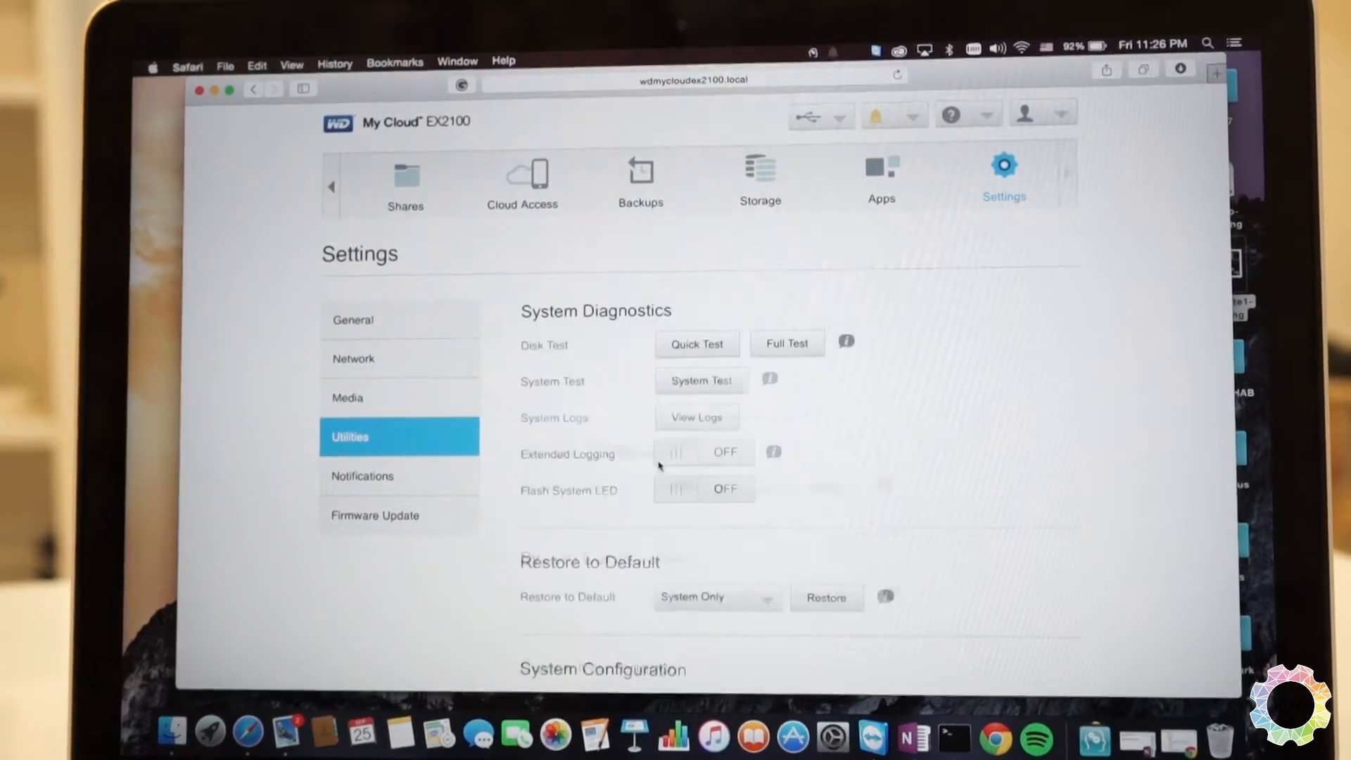
{"action": "scroll", "scroll_direction": "down", "scroll_amount": 3}
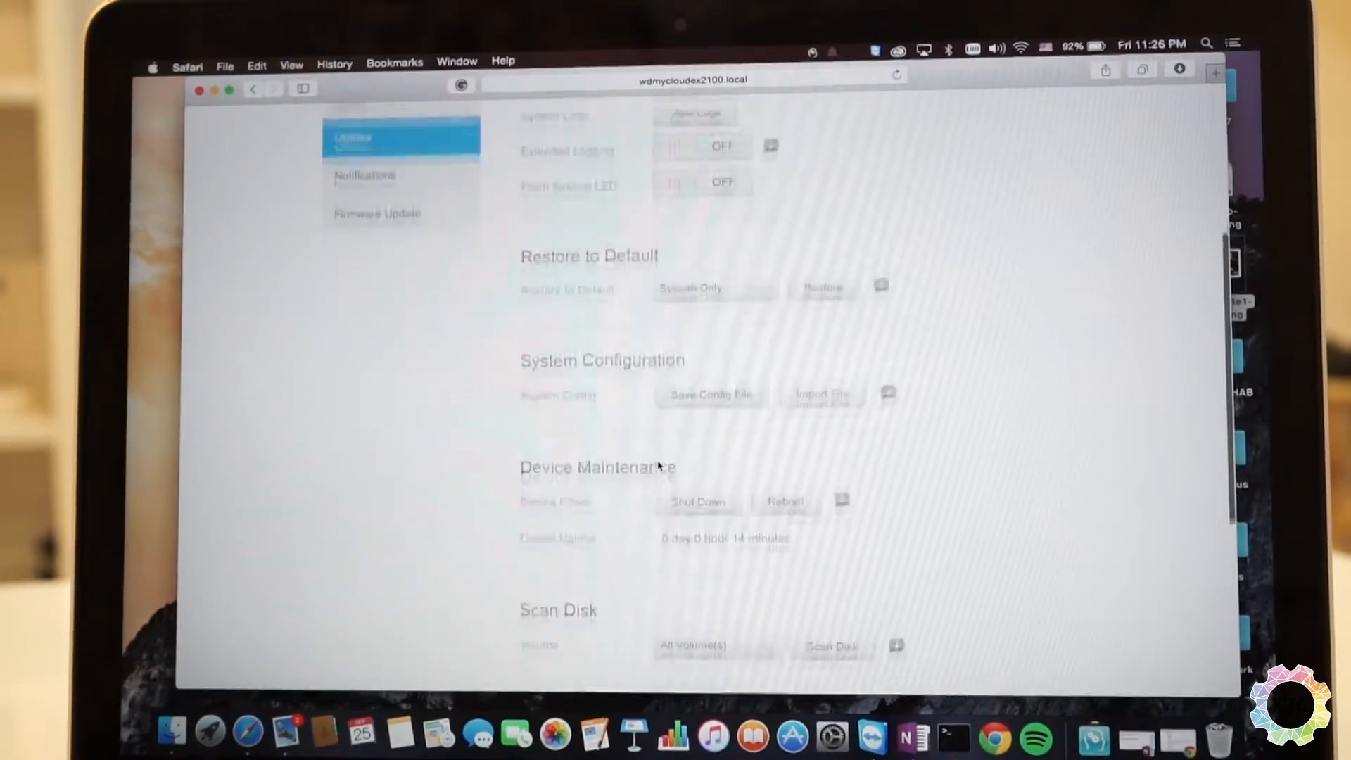
{"action": "scroll", "scroll_direction": "down", "scroll_amount": 3}
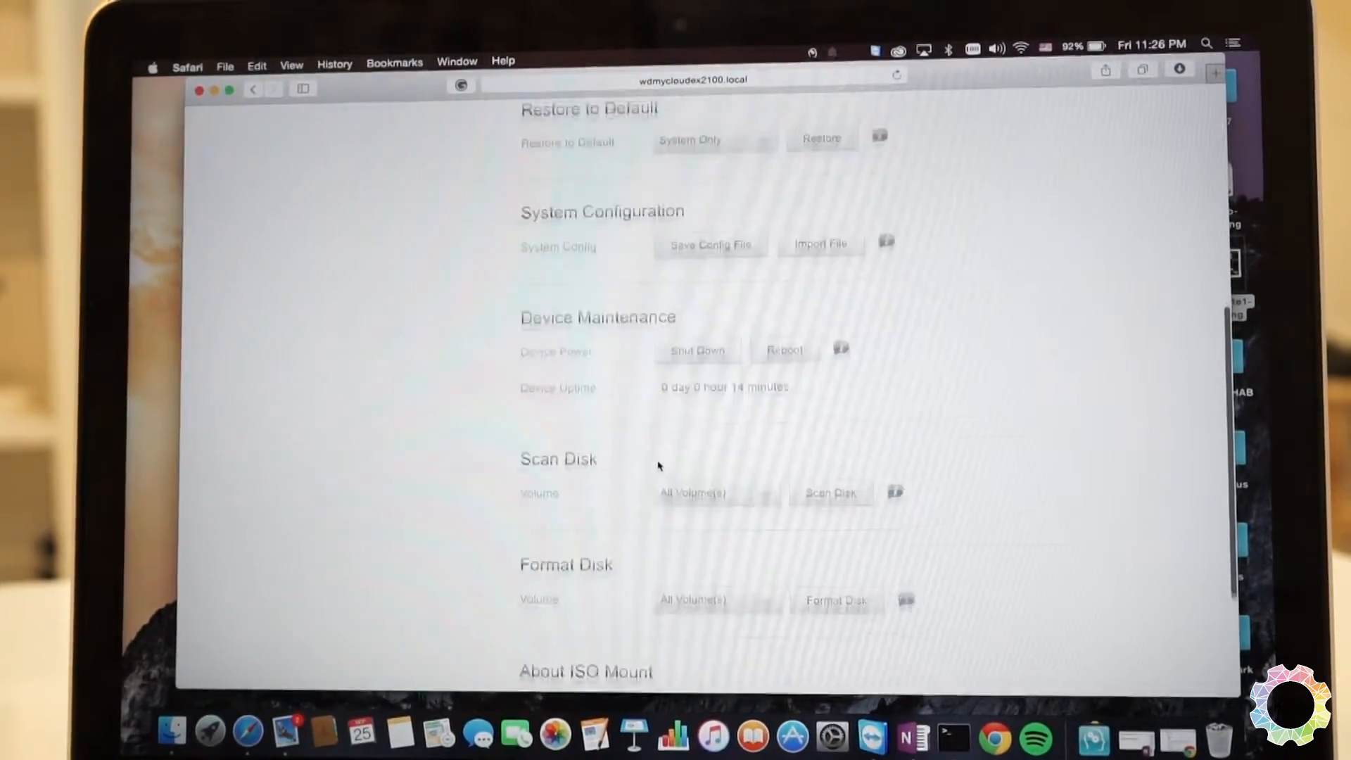
{"action": "scroll", "scroll_direction": "down", "scroll_amount": 3}
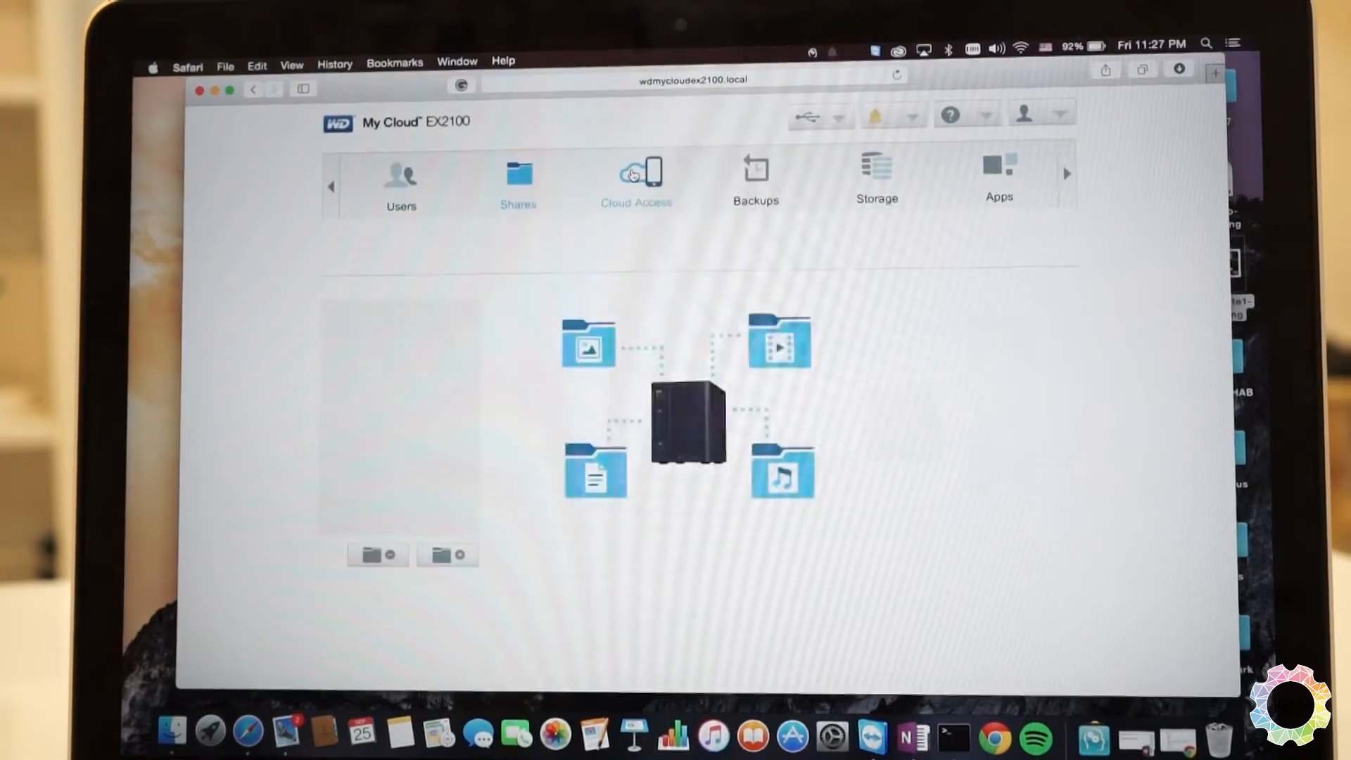
Step: Show the Set Up Users page listing admin as the only account
{"action": "left_click", "coordinate": [401, 179]}
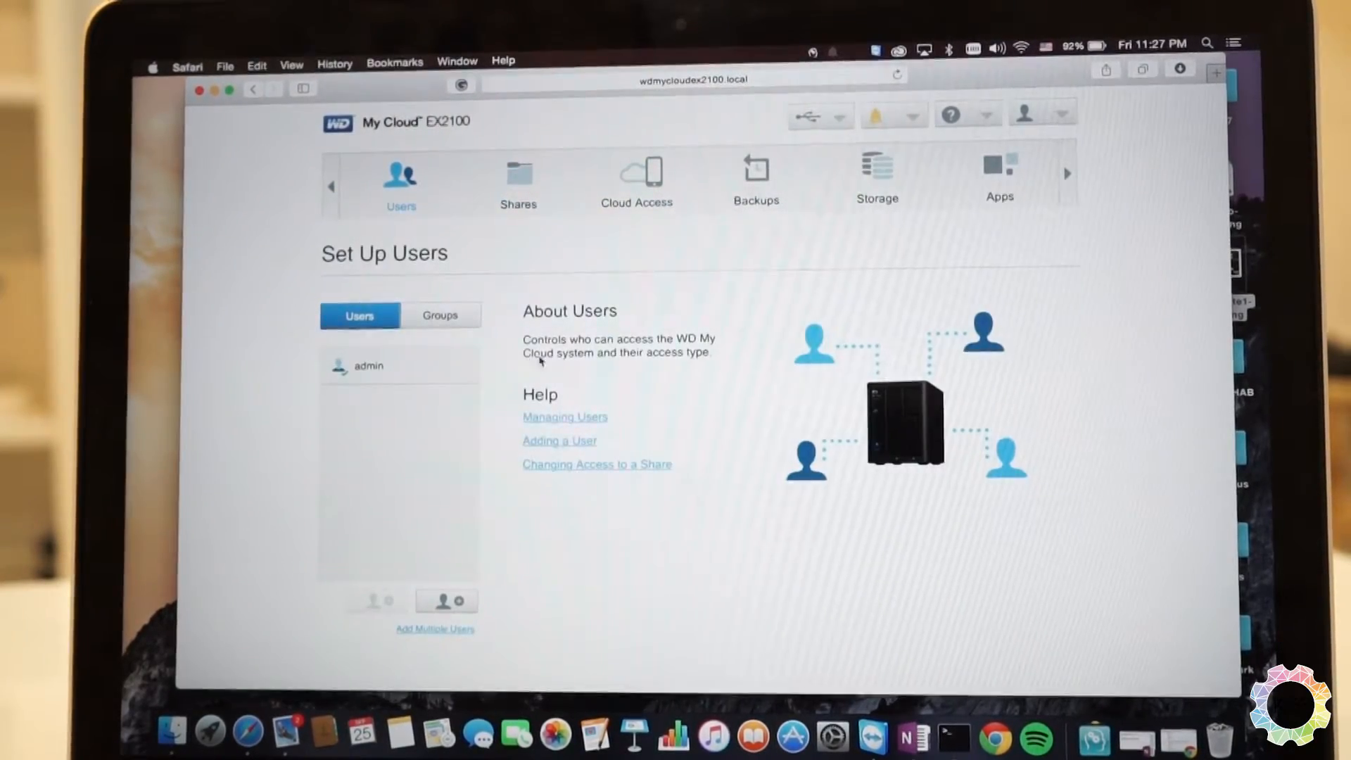
{"action": "mouse_move", "coordinate": [655, 394]}
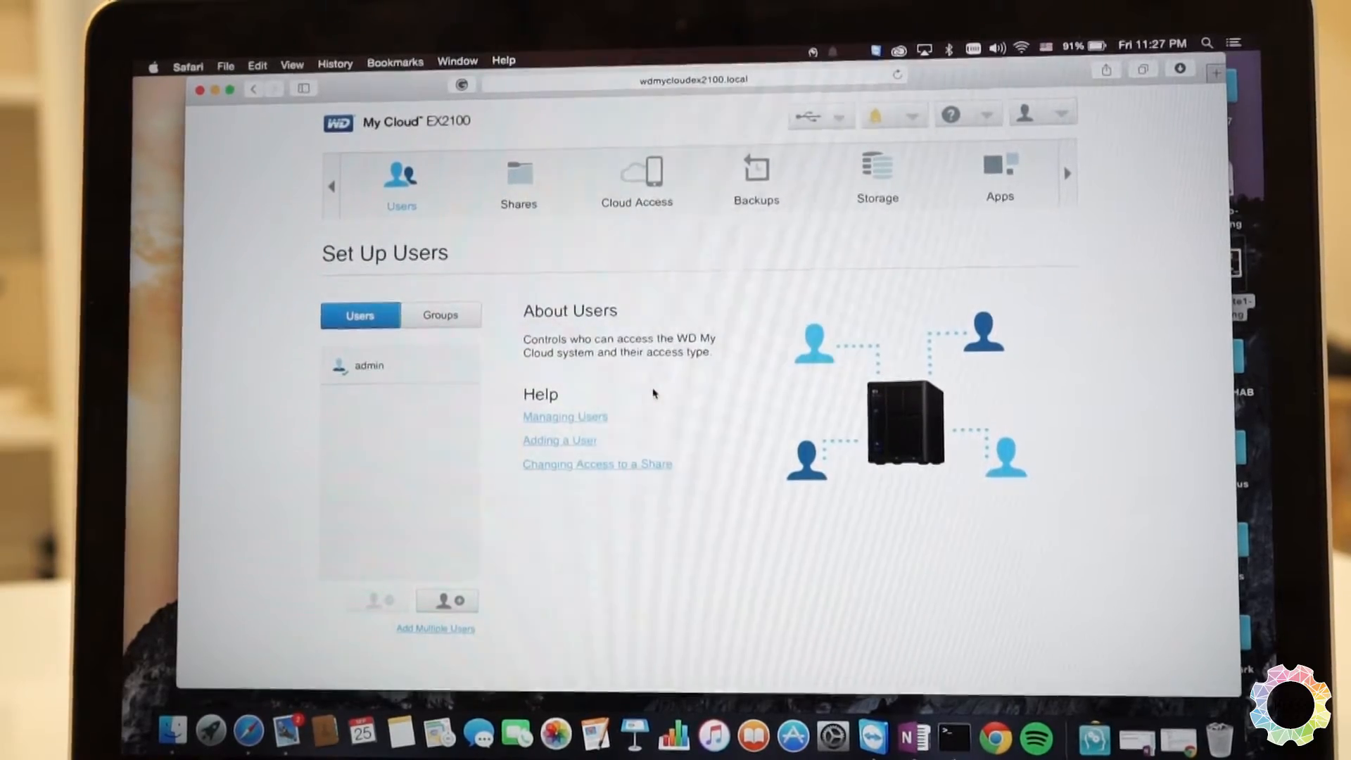